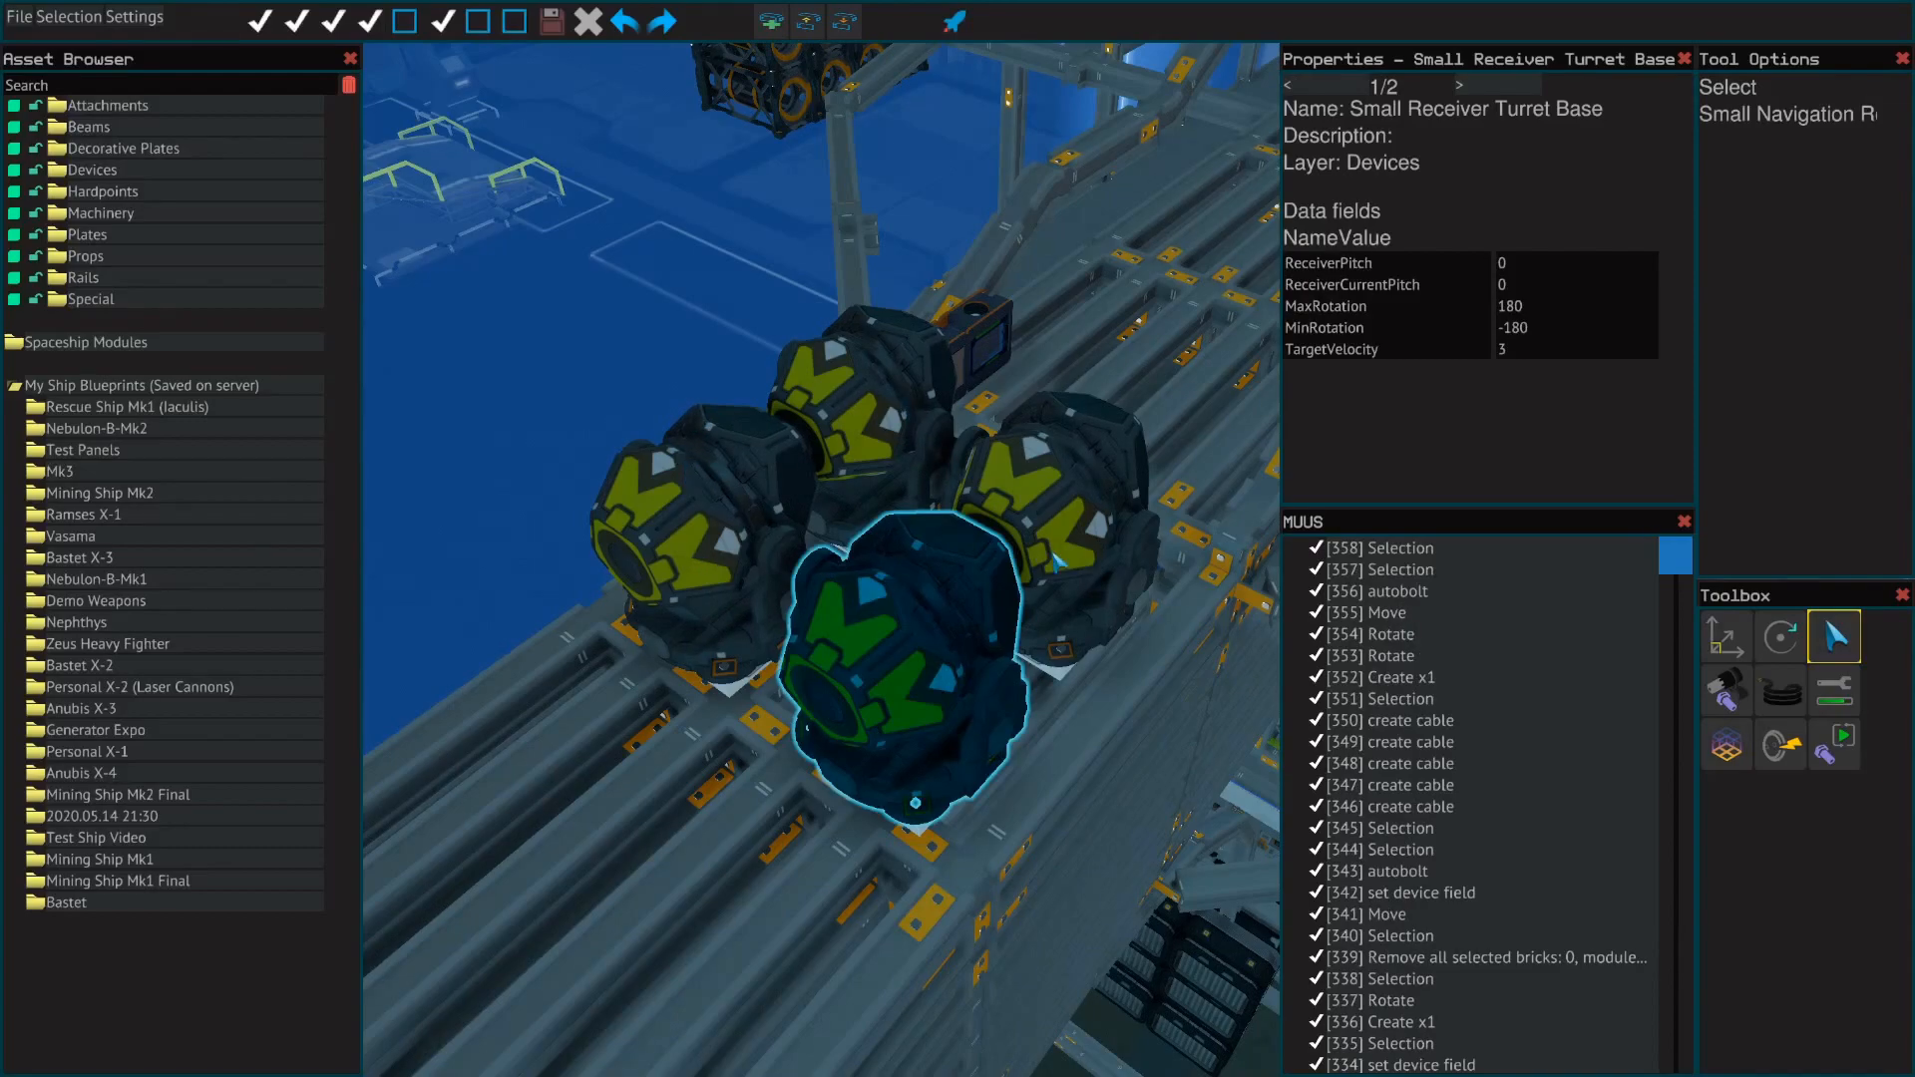
pyautogui.moveTo(1103, 545)
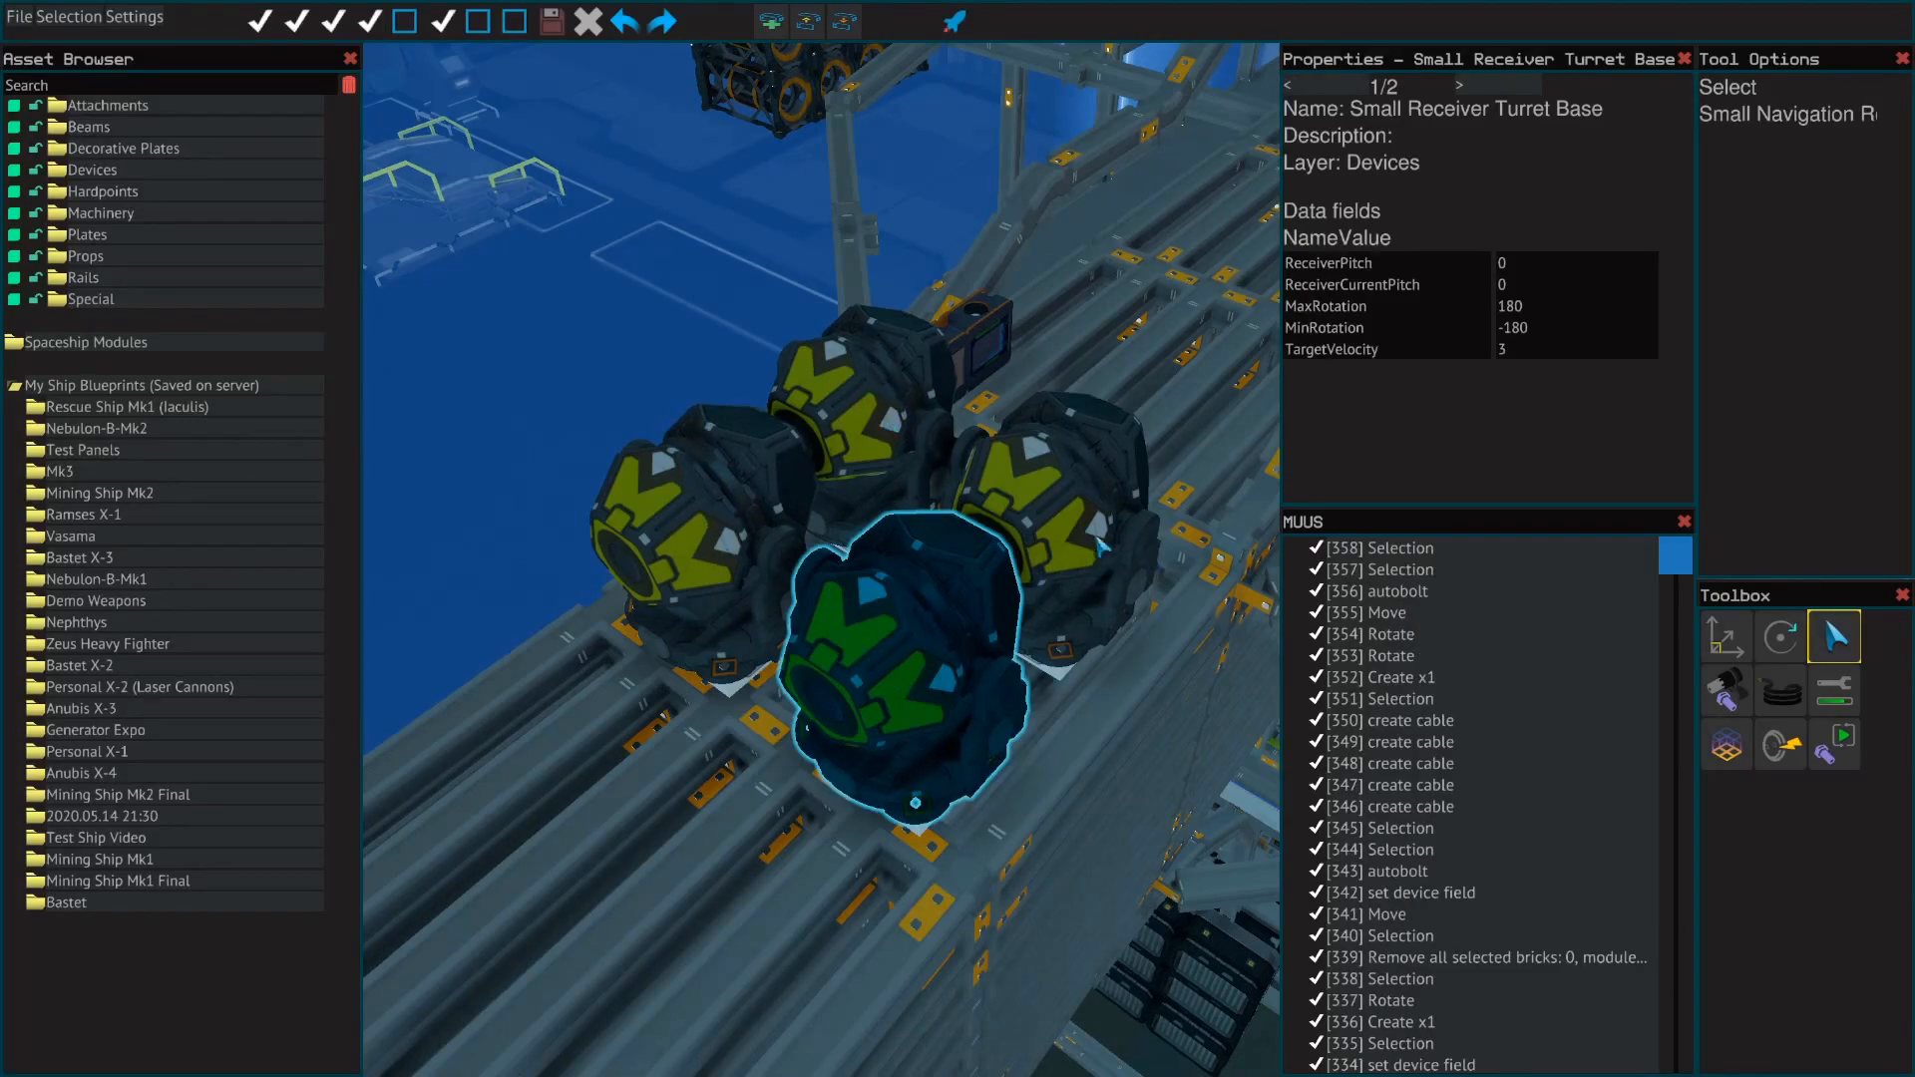
pyautogui.moveTo(933, 718)
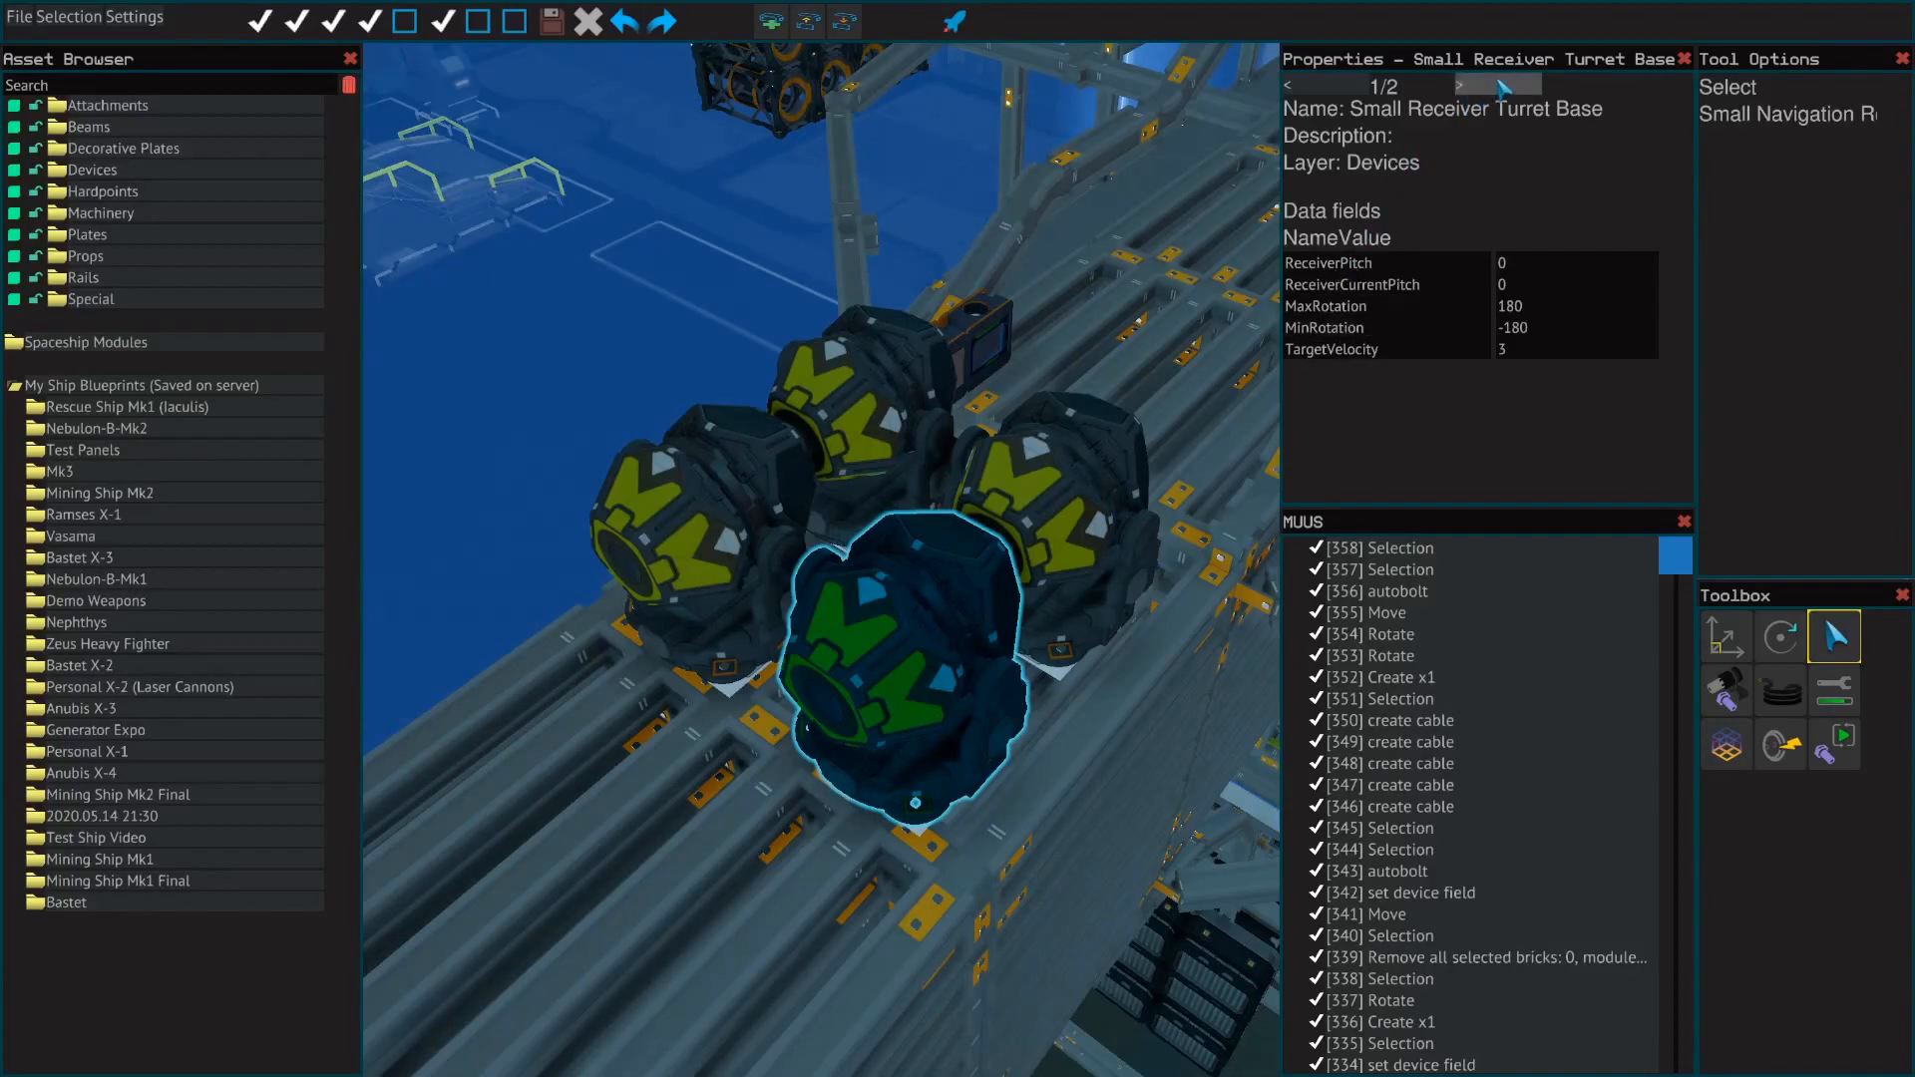
# Review the first receivers' data fields, confirming the N1, R1, M1 naming.
pyautogui.click(1459, 84)
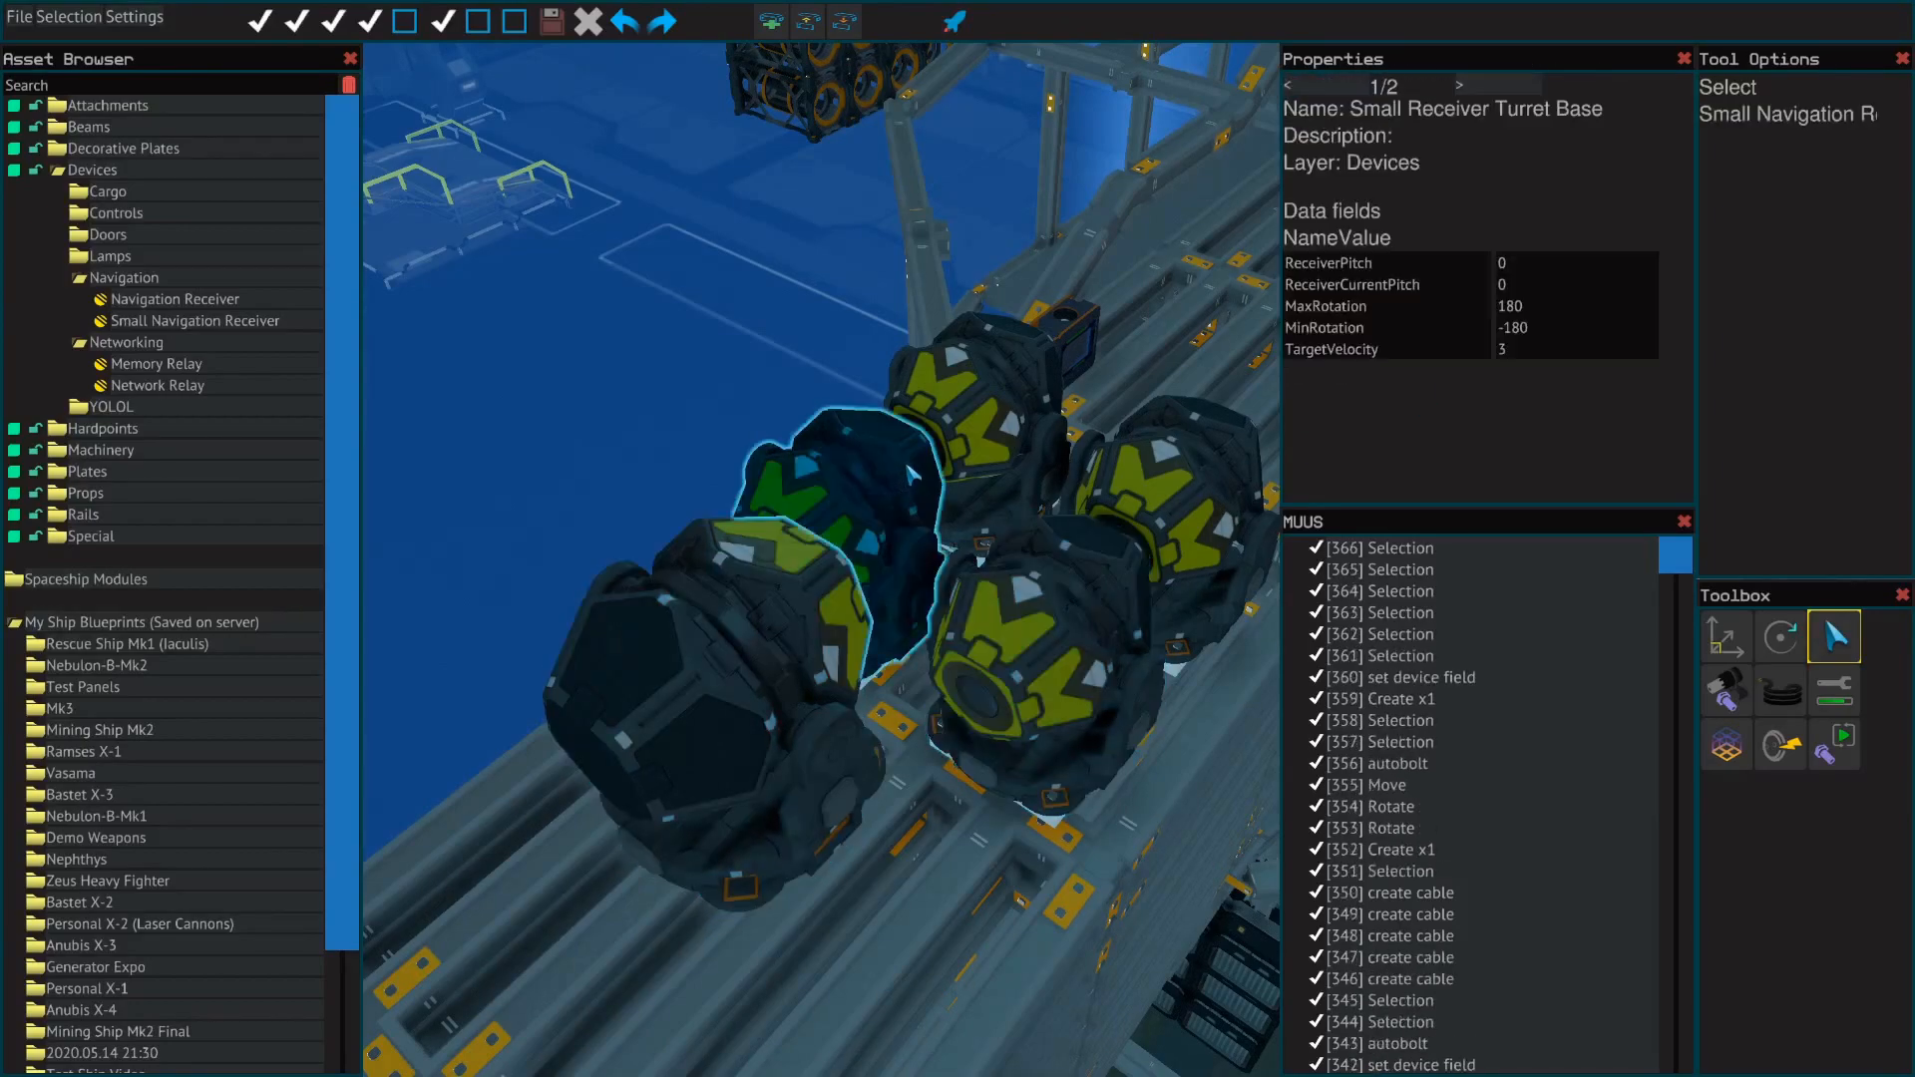
pyautogui.click(1456, 84)
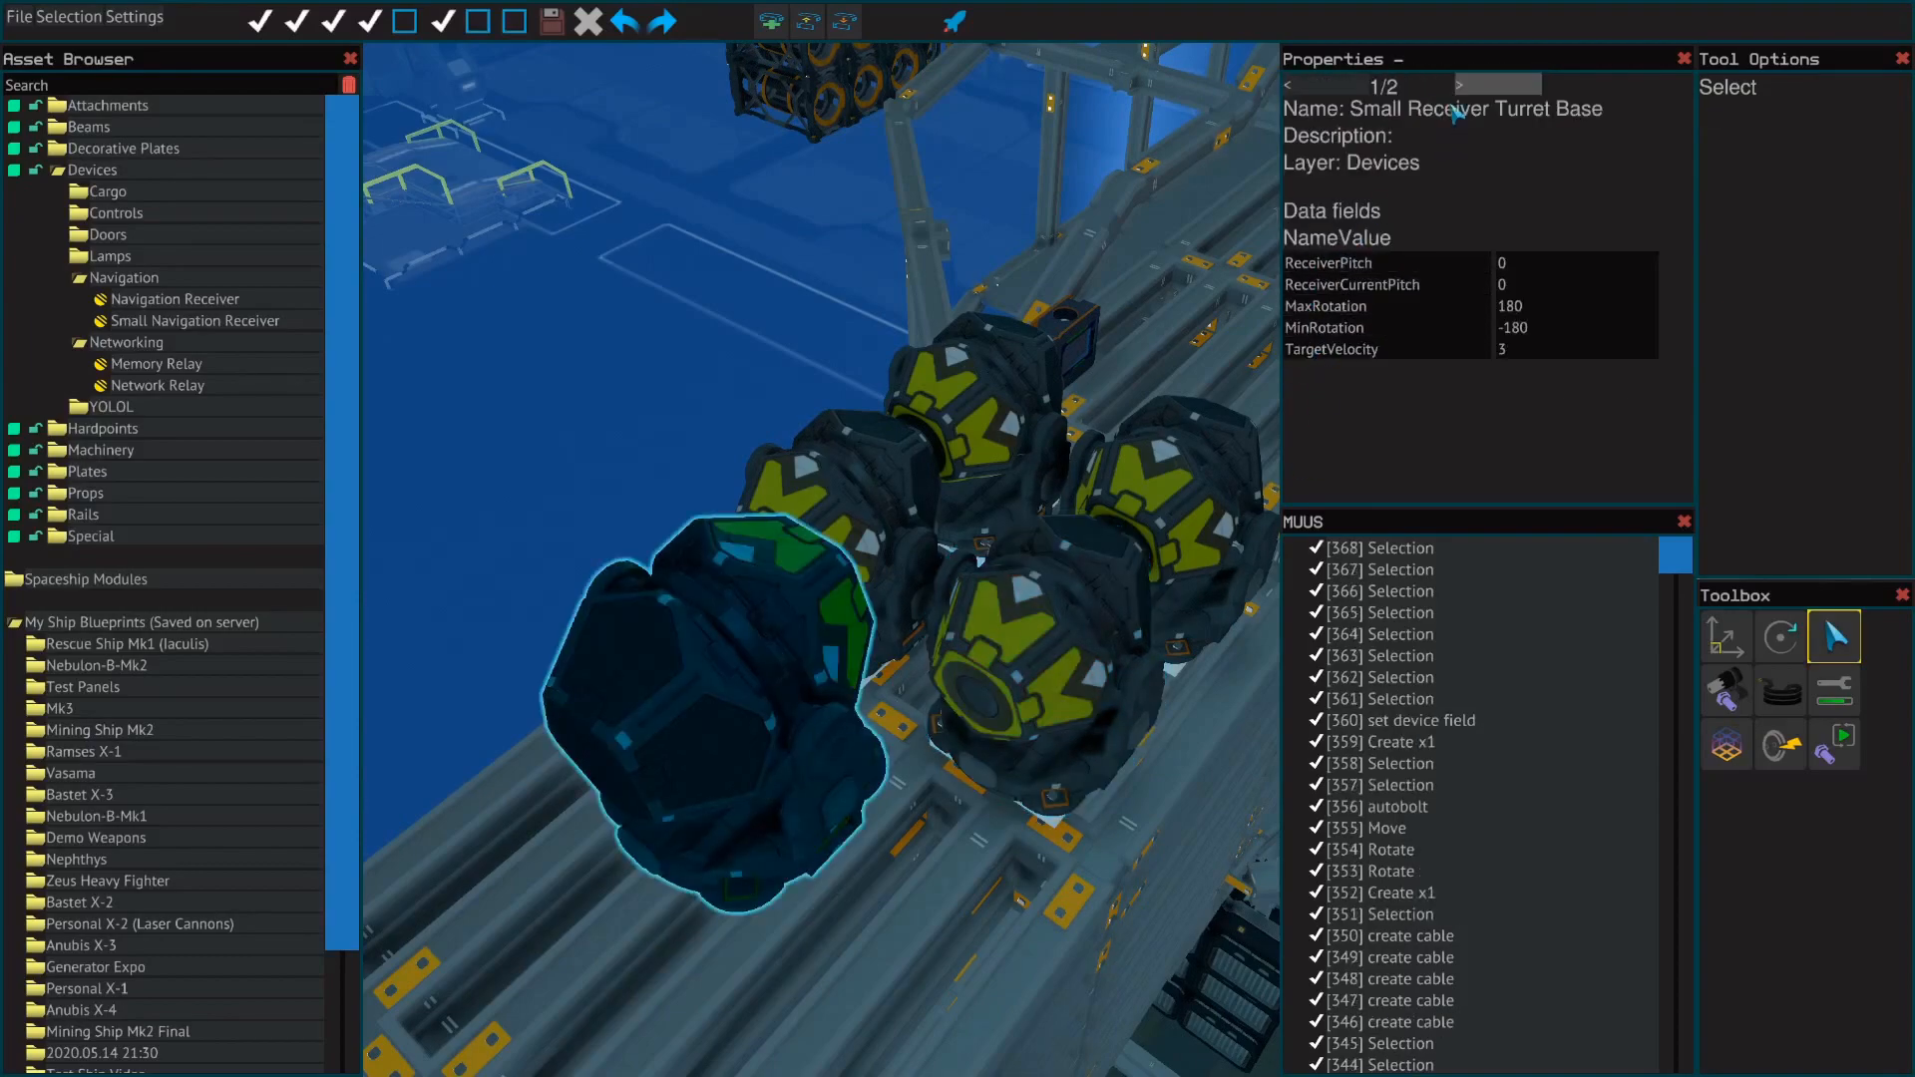
pyautogui.click(1457, 84)
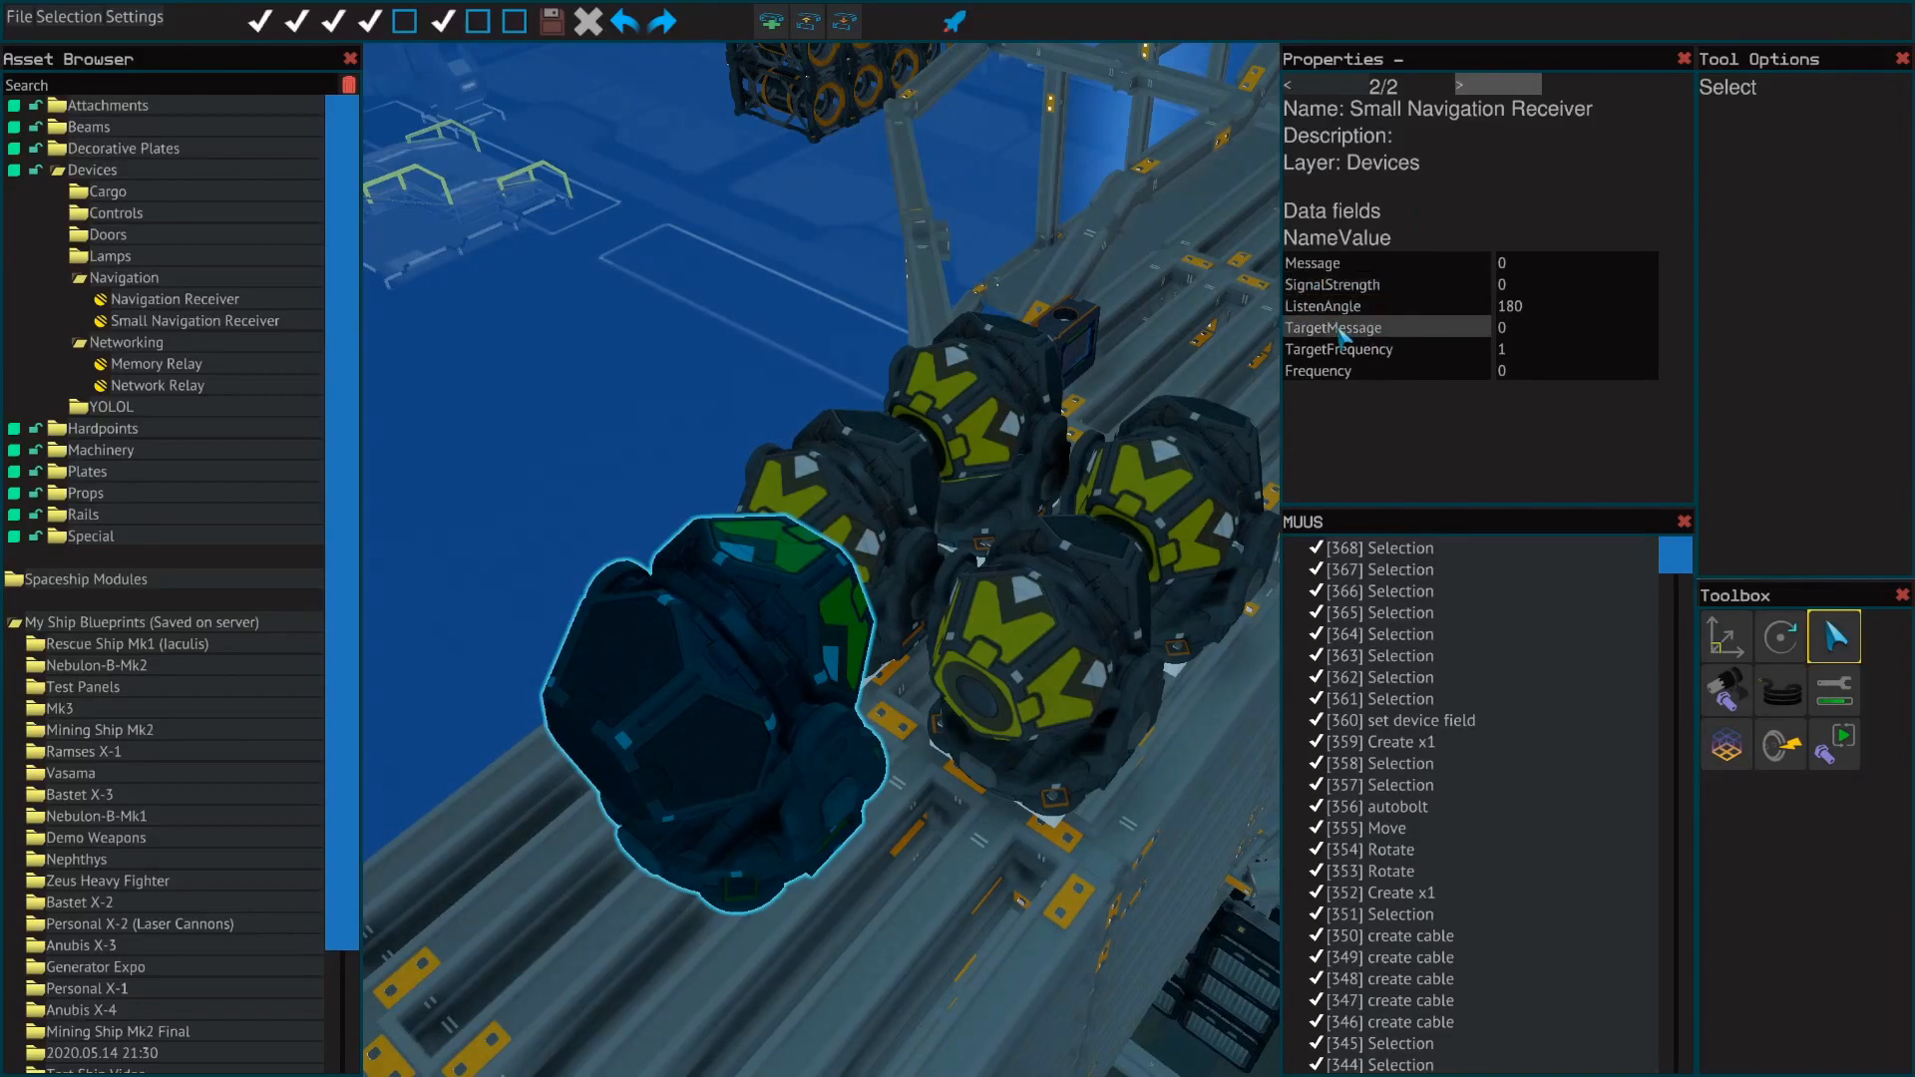
pyautogui.moveTo(1375, 339)
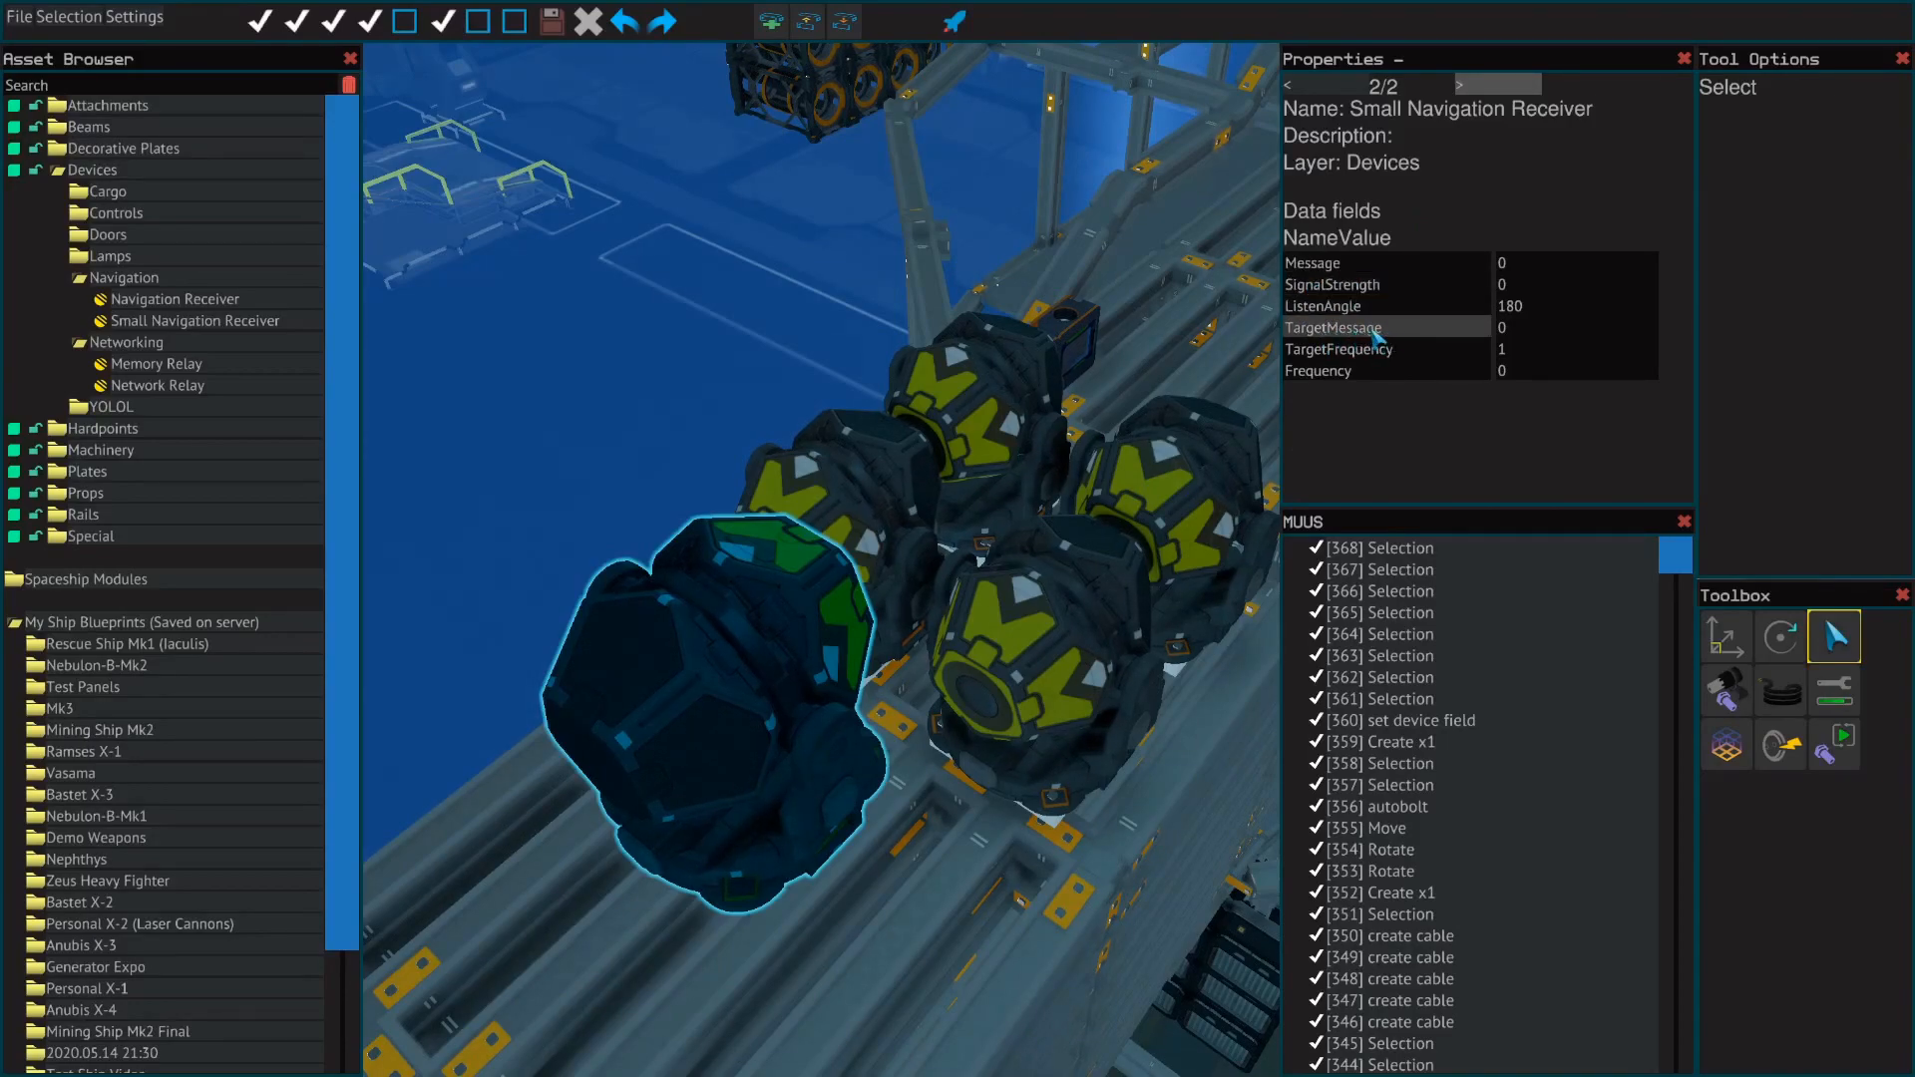
pyautogui.click(1475, 83)
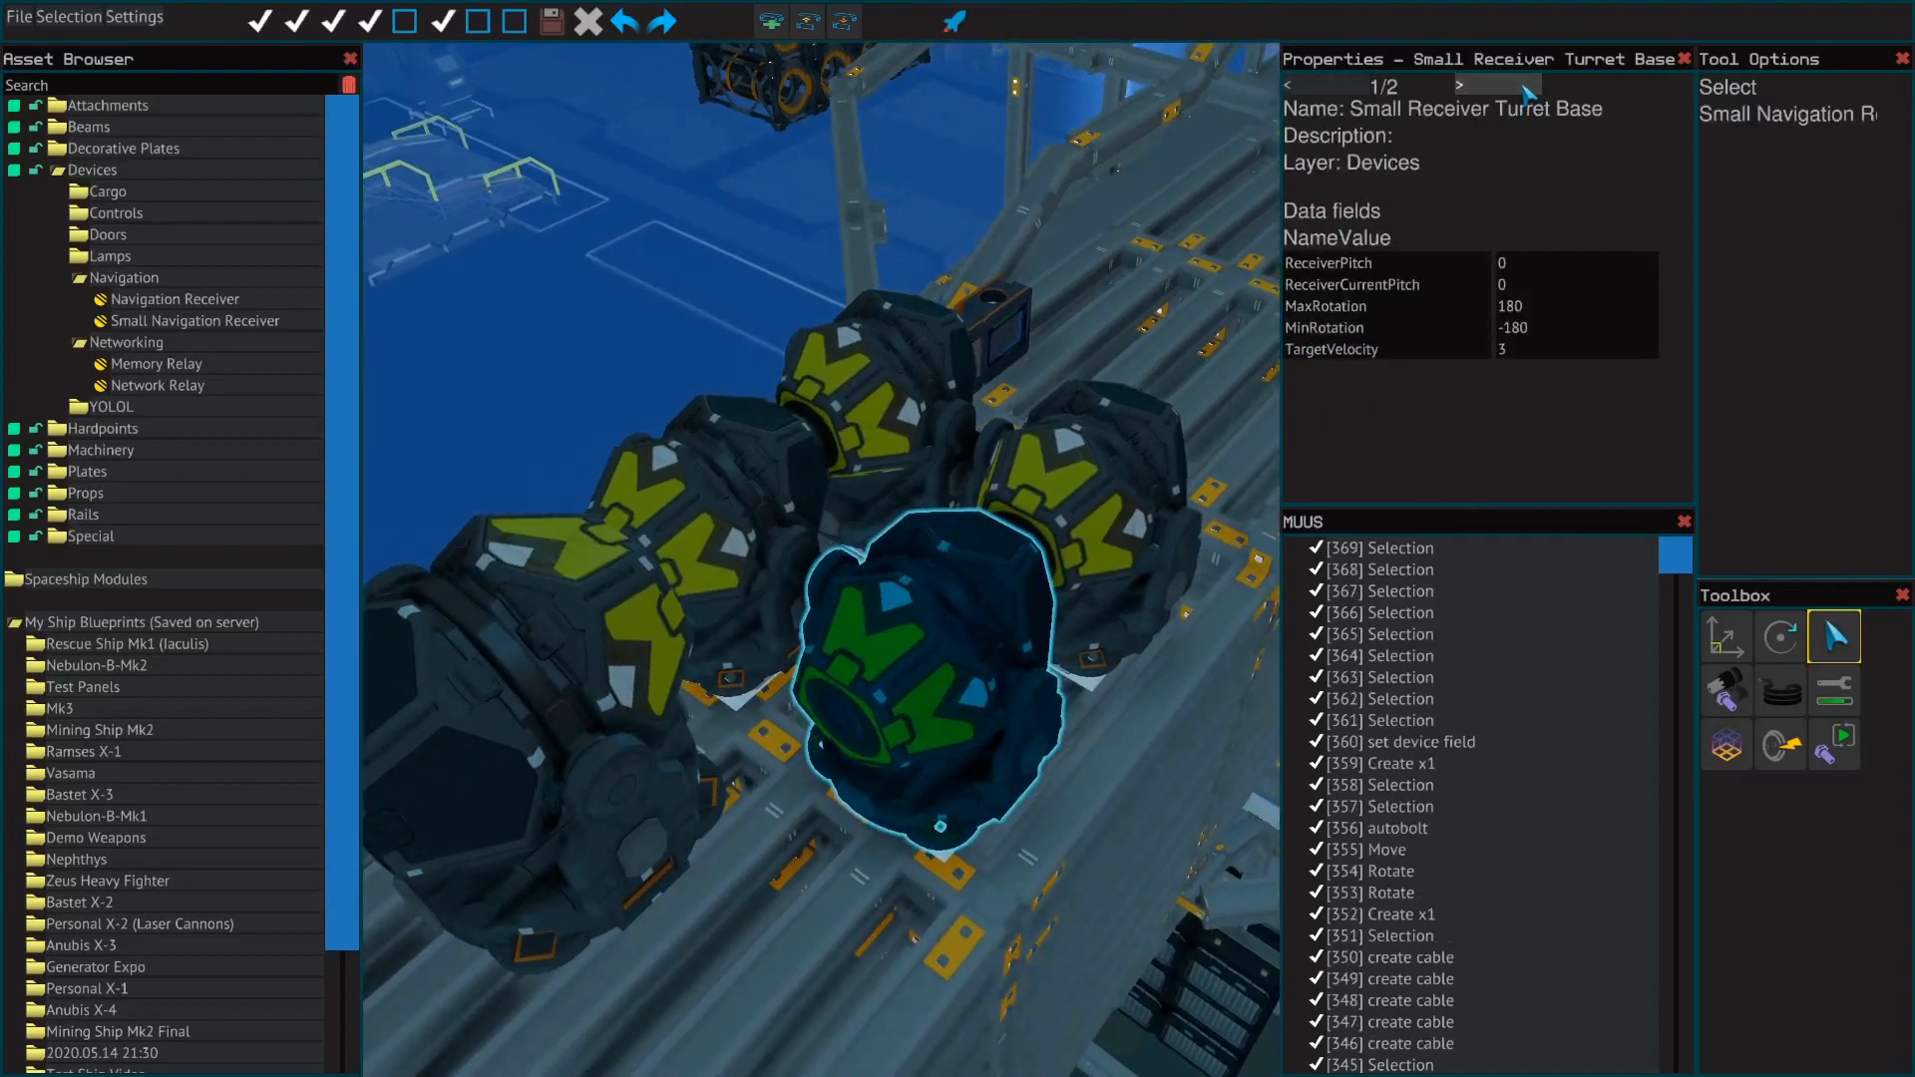
pyautogui.click(1459, 84)
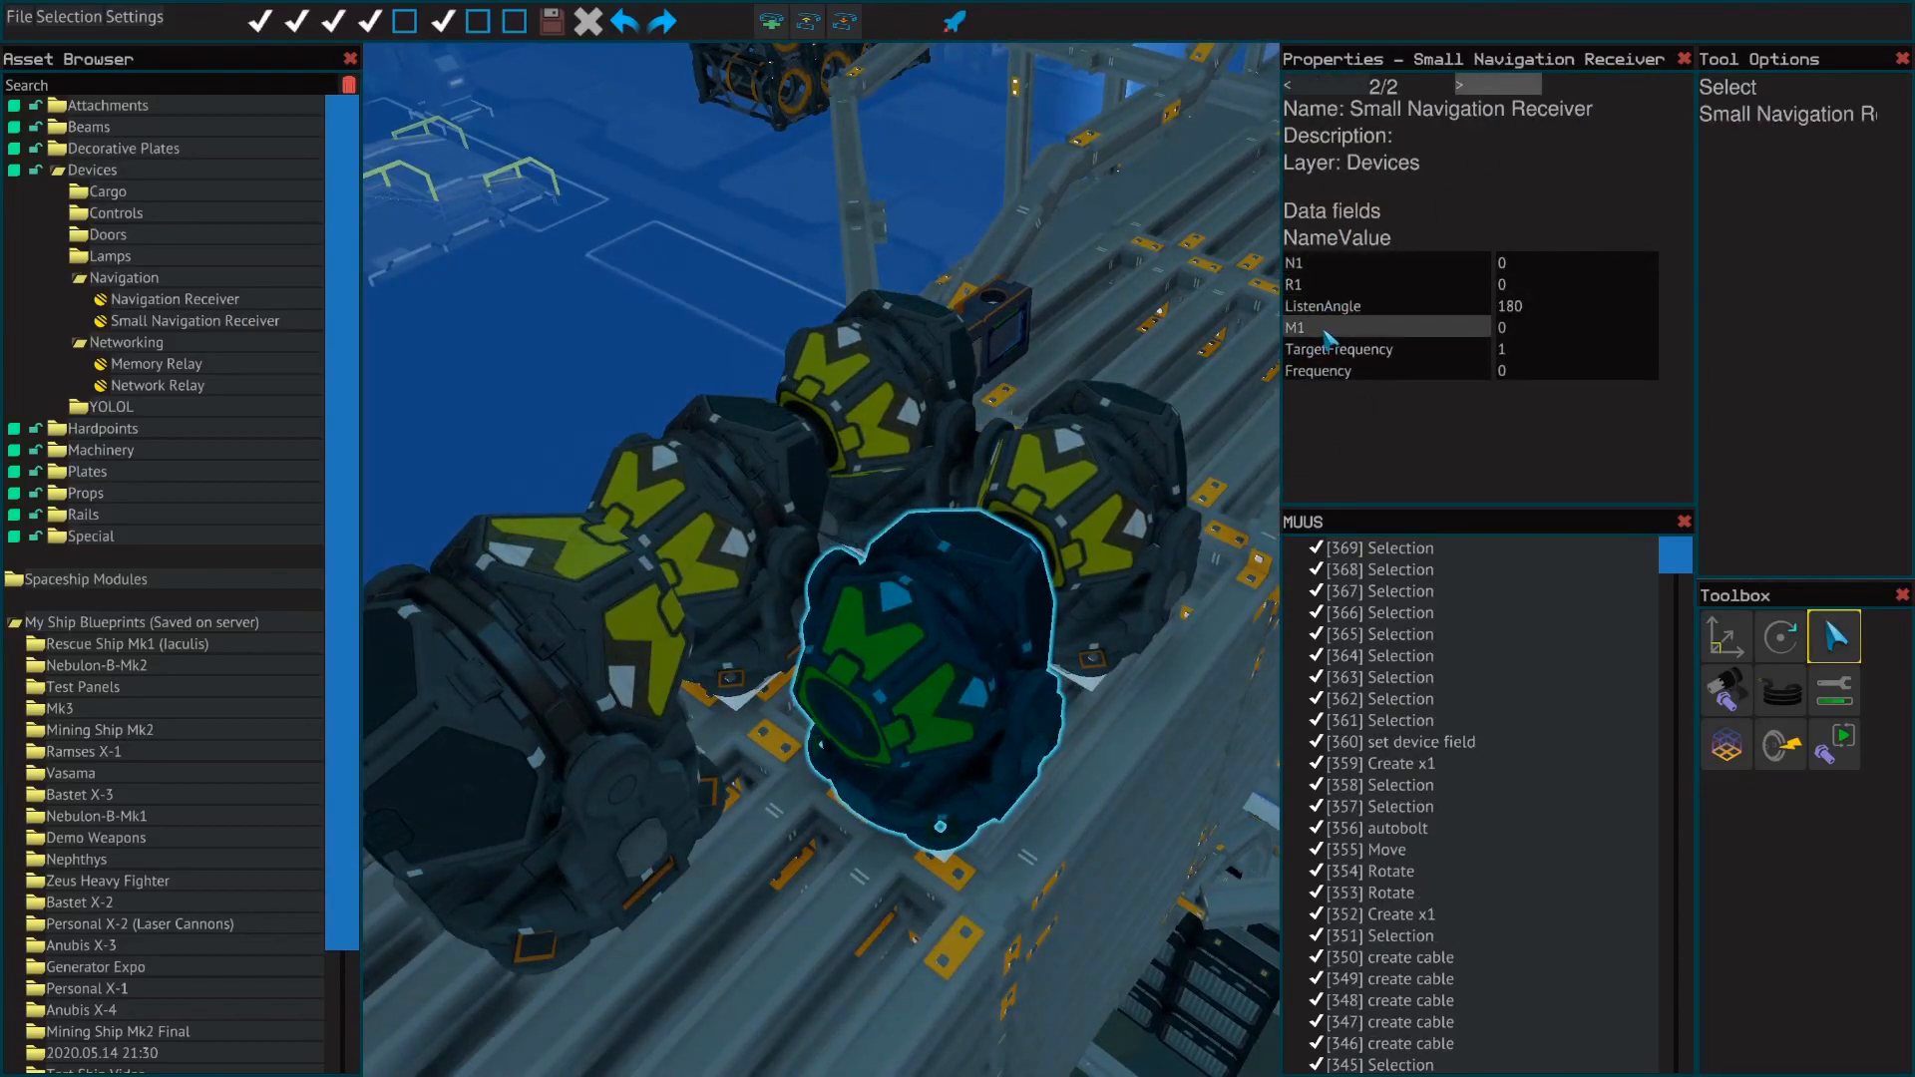
# Check the remaining receivers carry N2/R2/M2 and N3/R3/M3 field names.
pyautogui.click(738, 513)
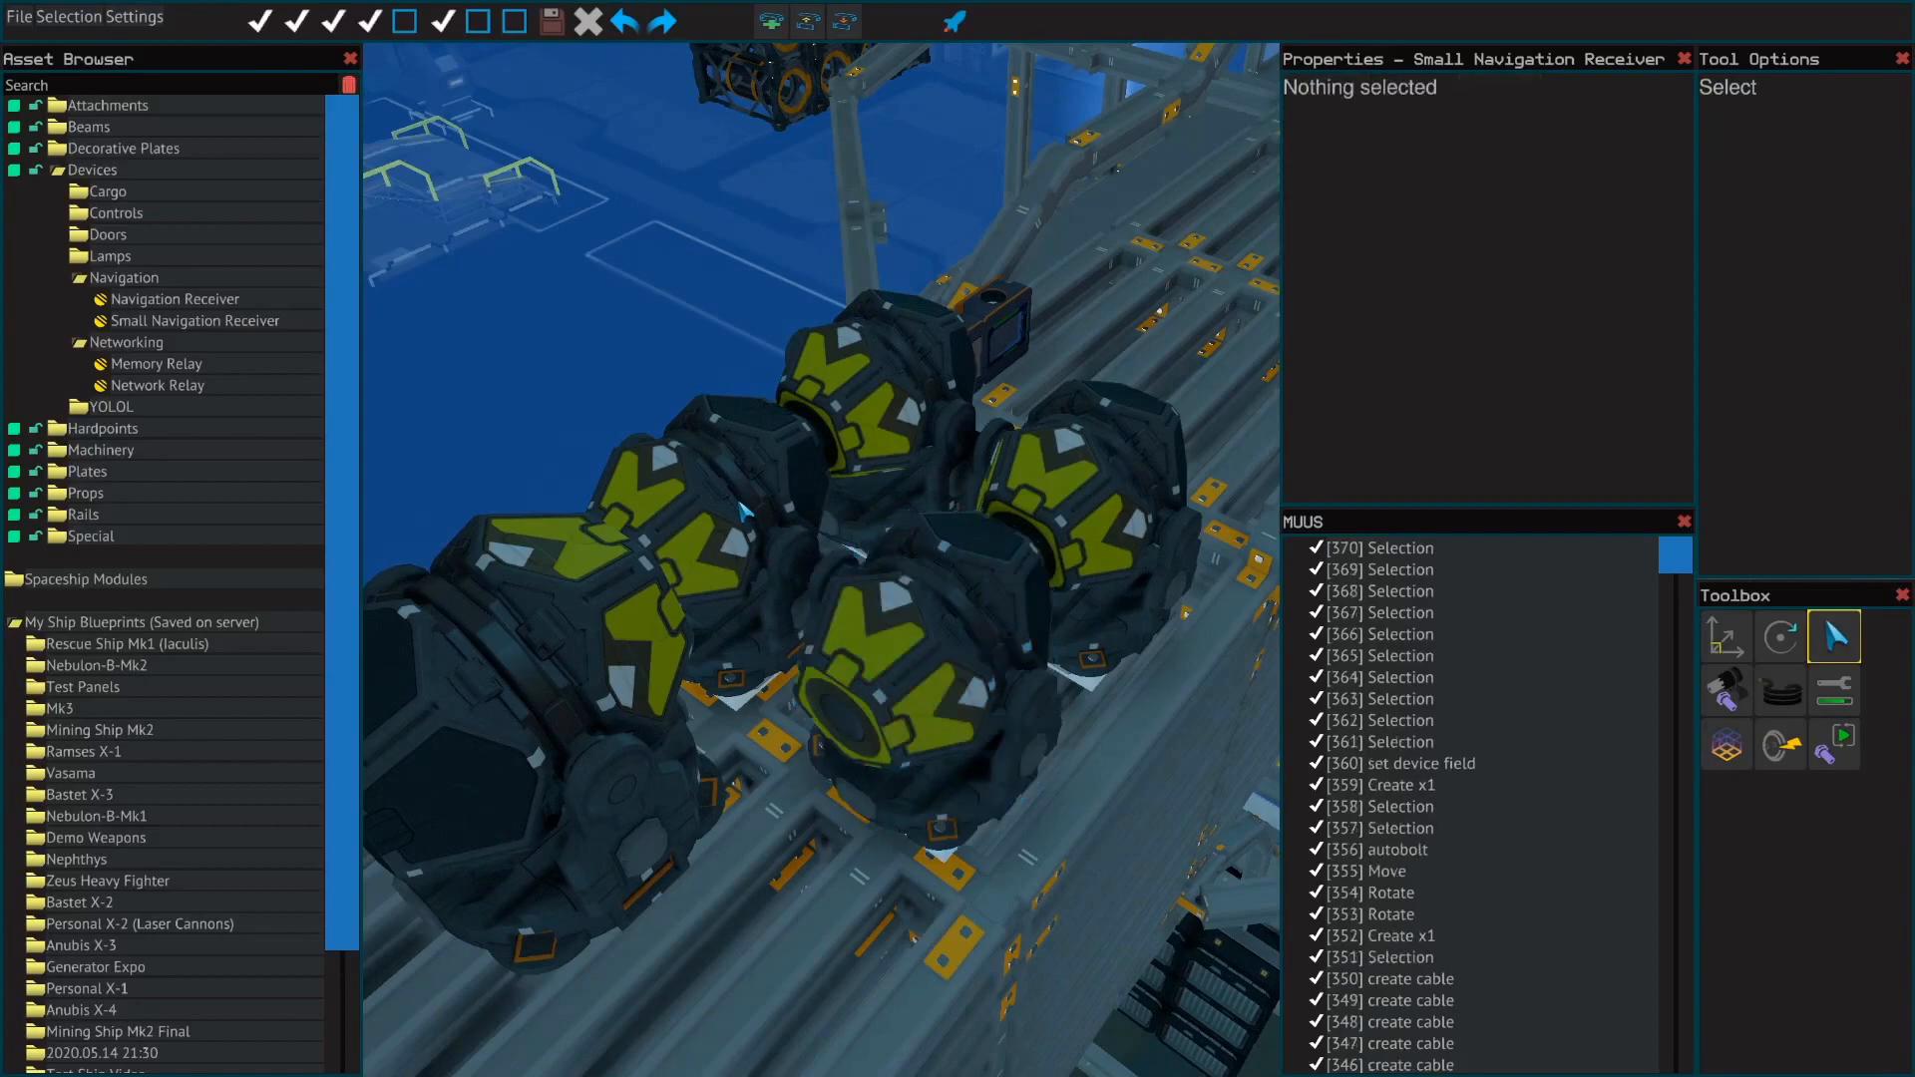
pyautogui.click(708, 524)
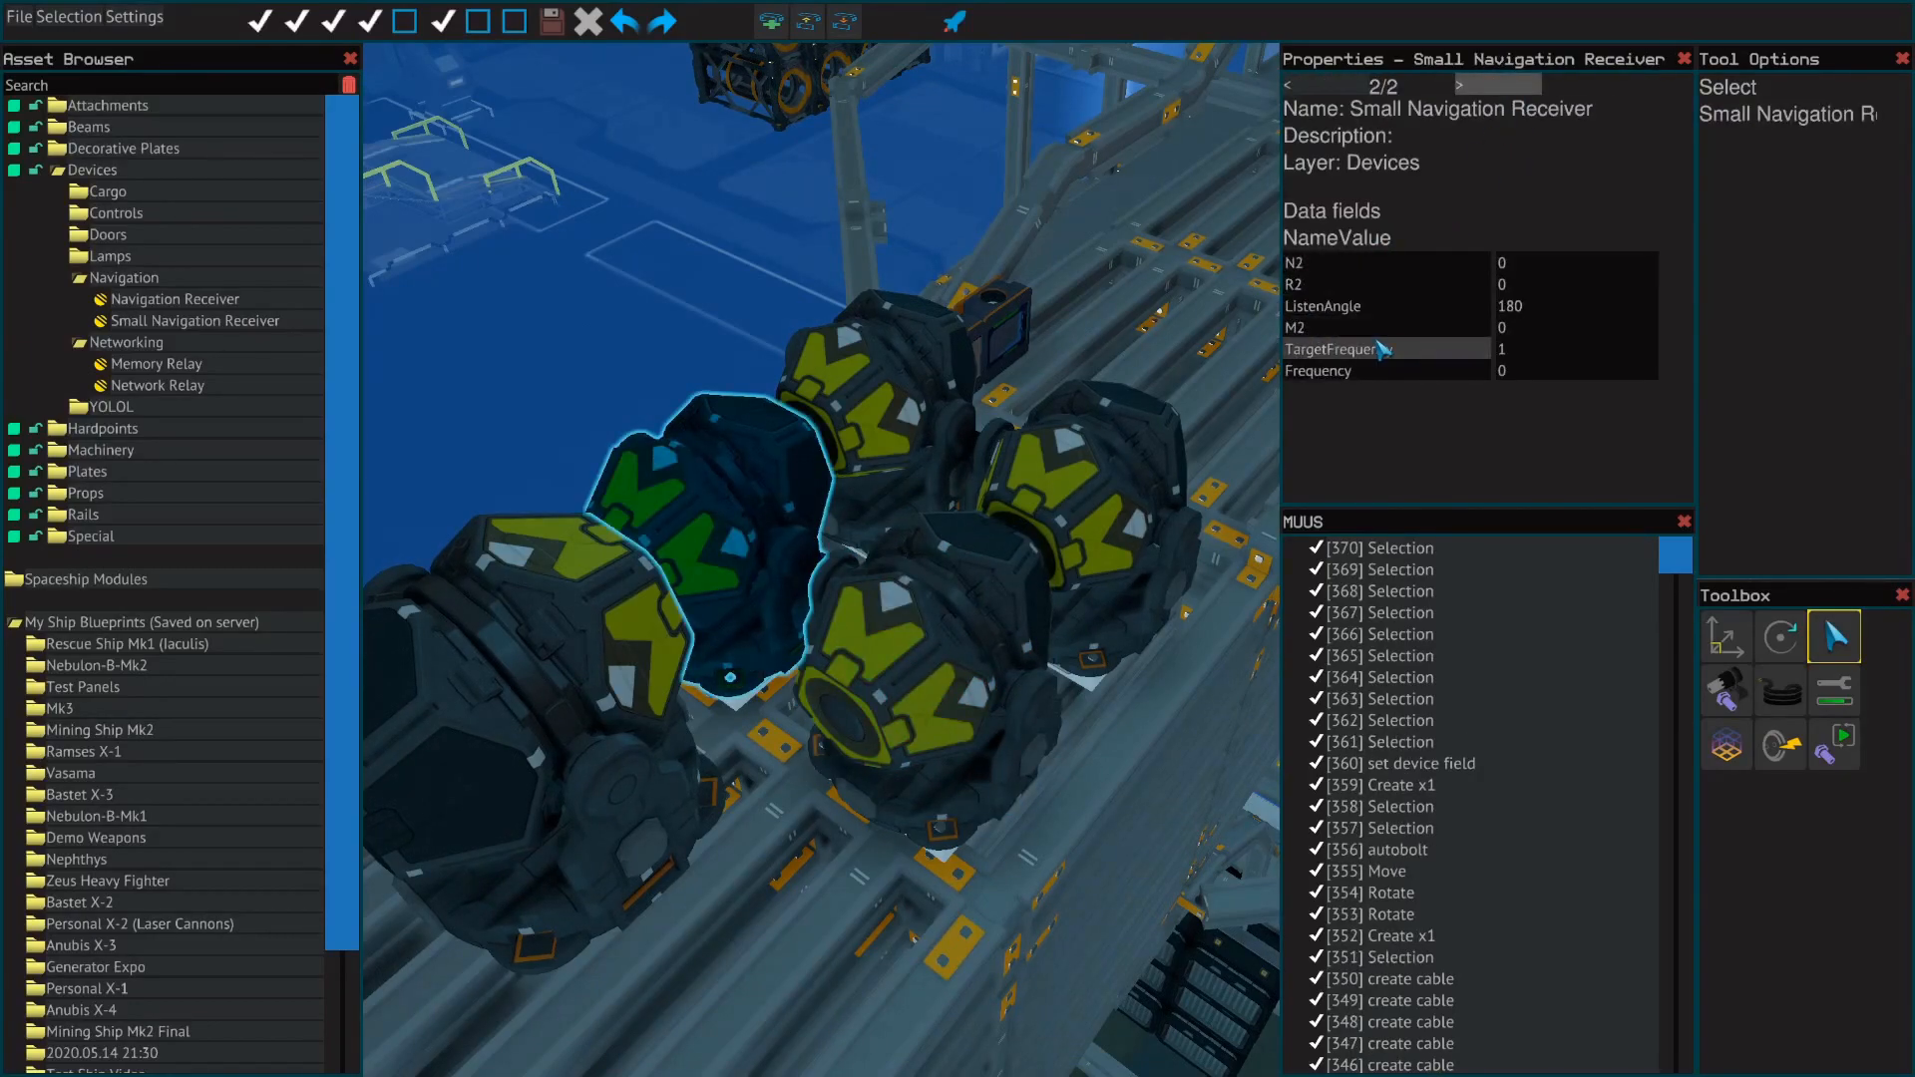
pyautogui.click(1490, 84)
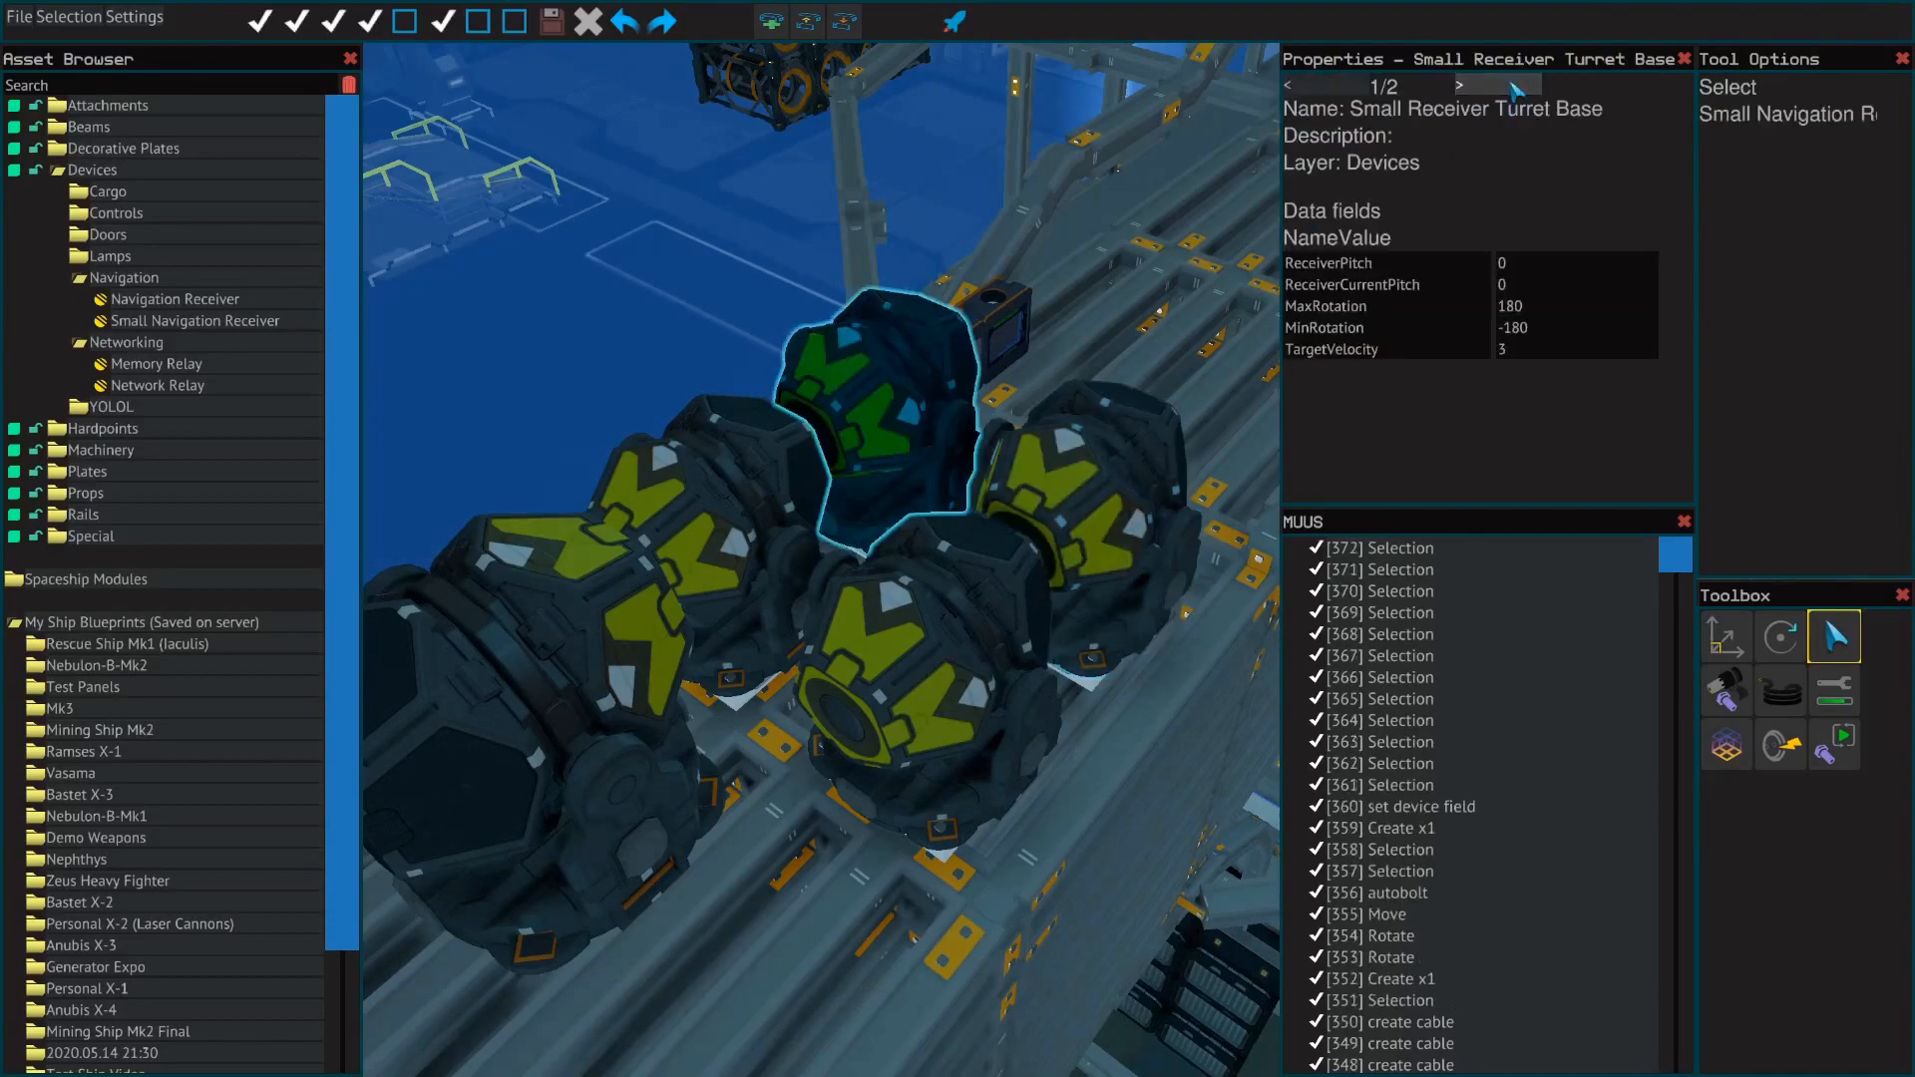
pyautogui.click(1457, 84)
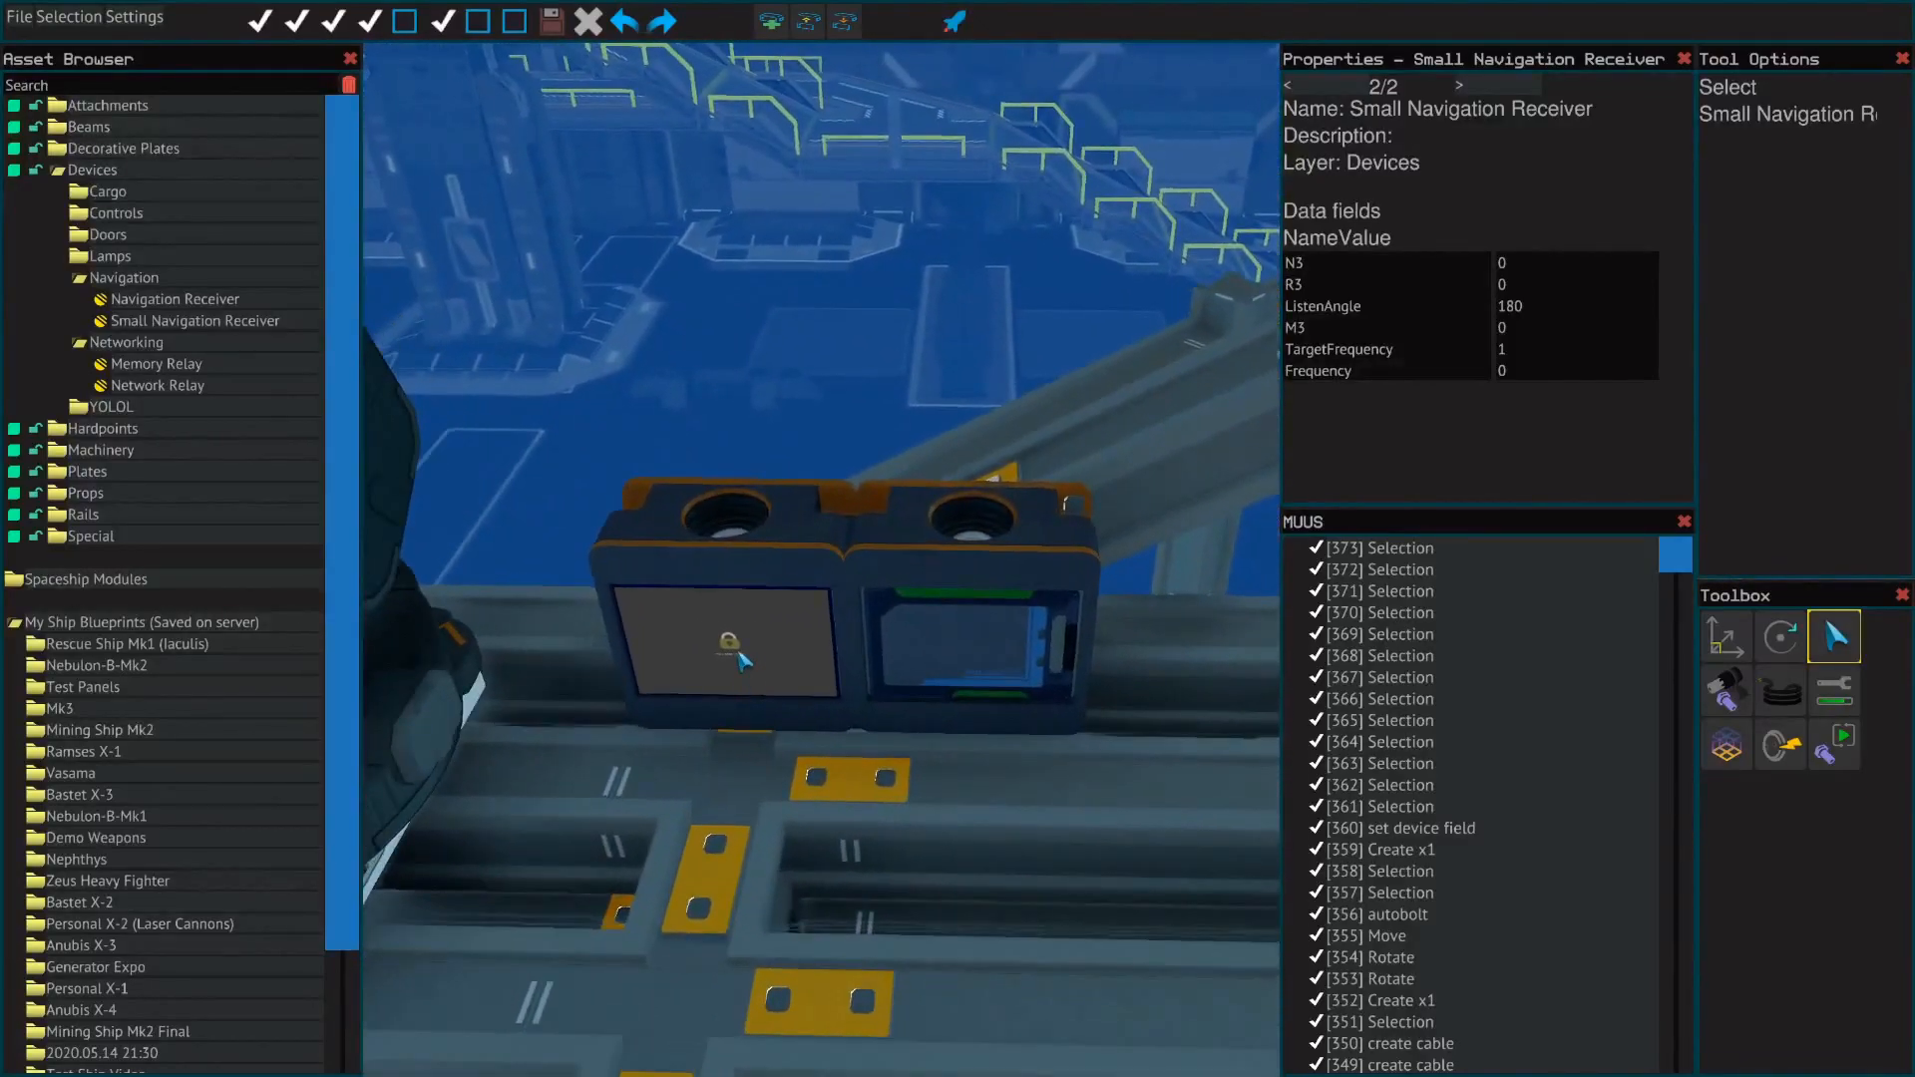
# Inspect the Professional YOLOL chip beside the quad receivers and bring up its script.
pyautogui.click(723, 646)
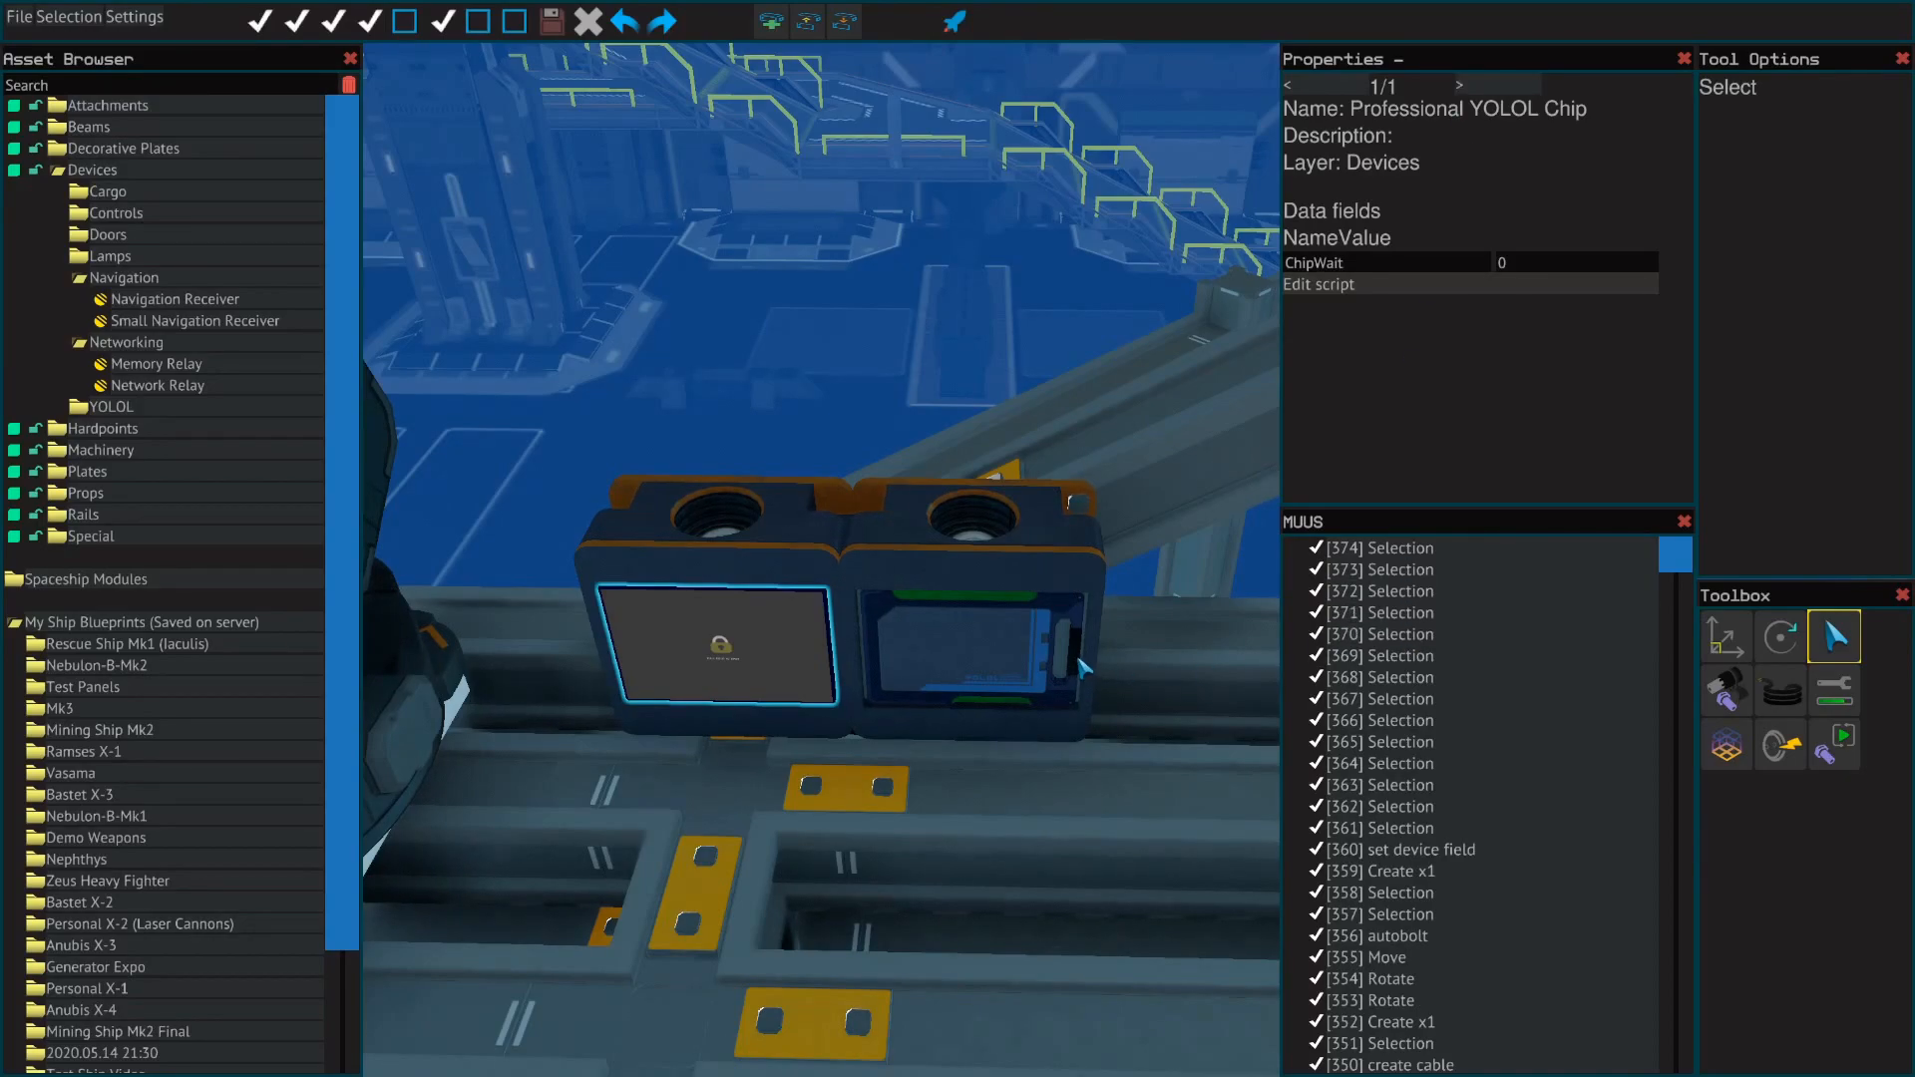
pyautogui.click(978, 655)
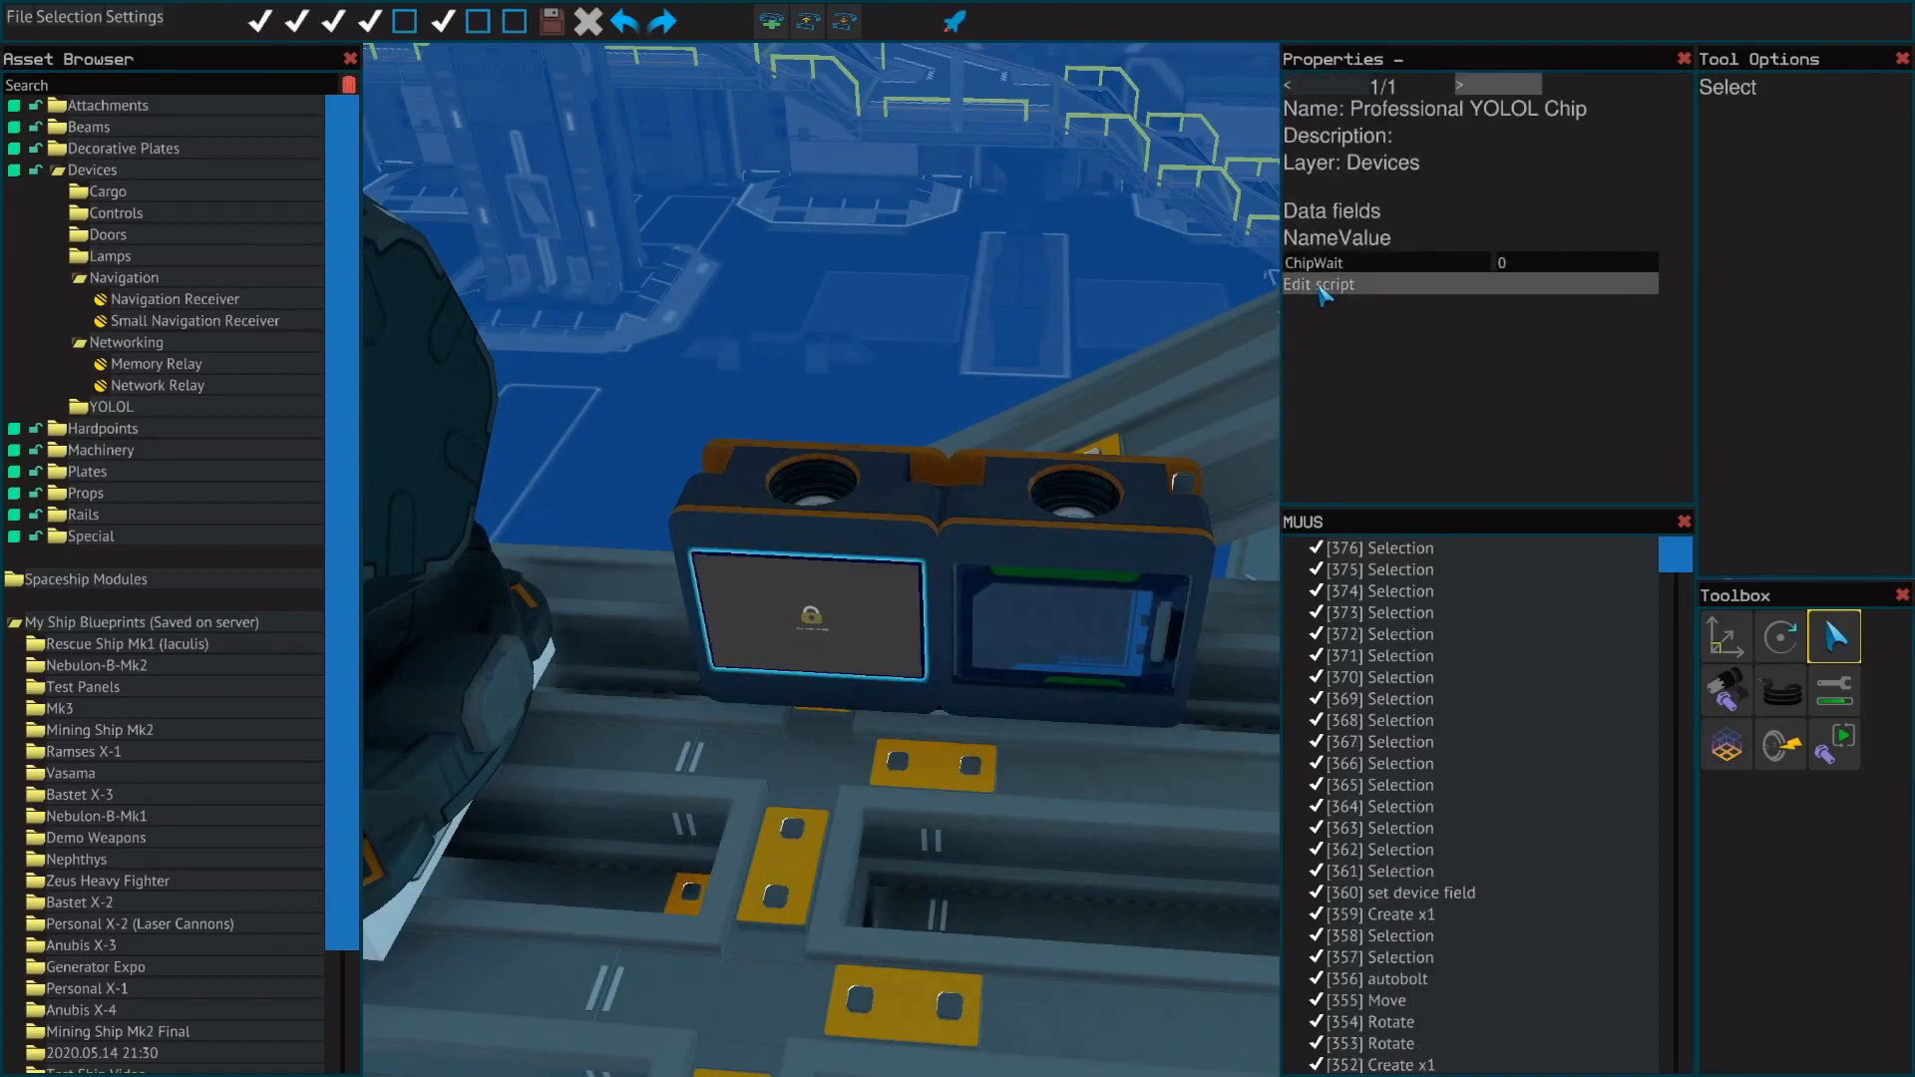
pyautogui.click(1309, 285)
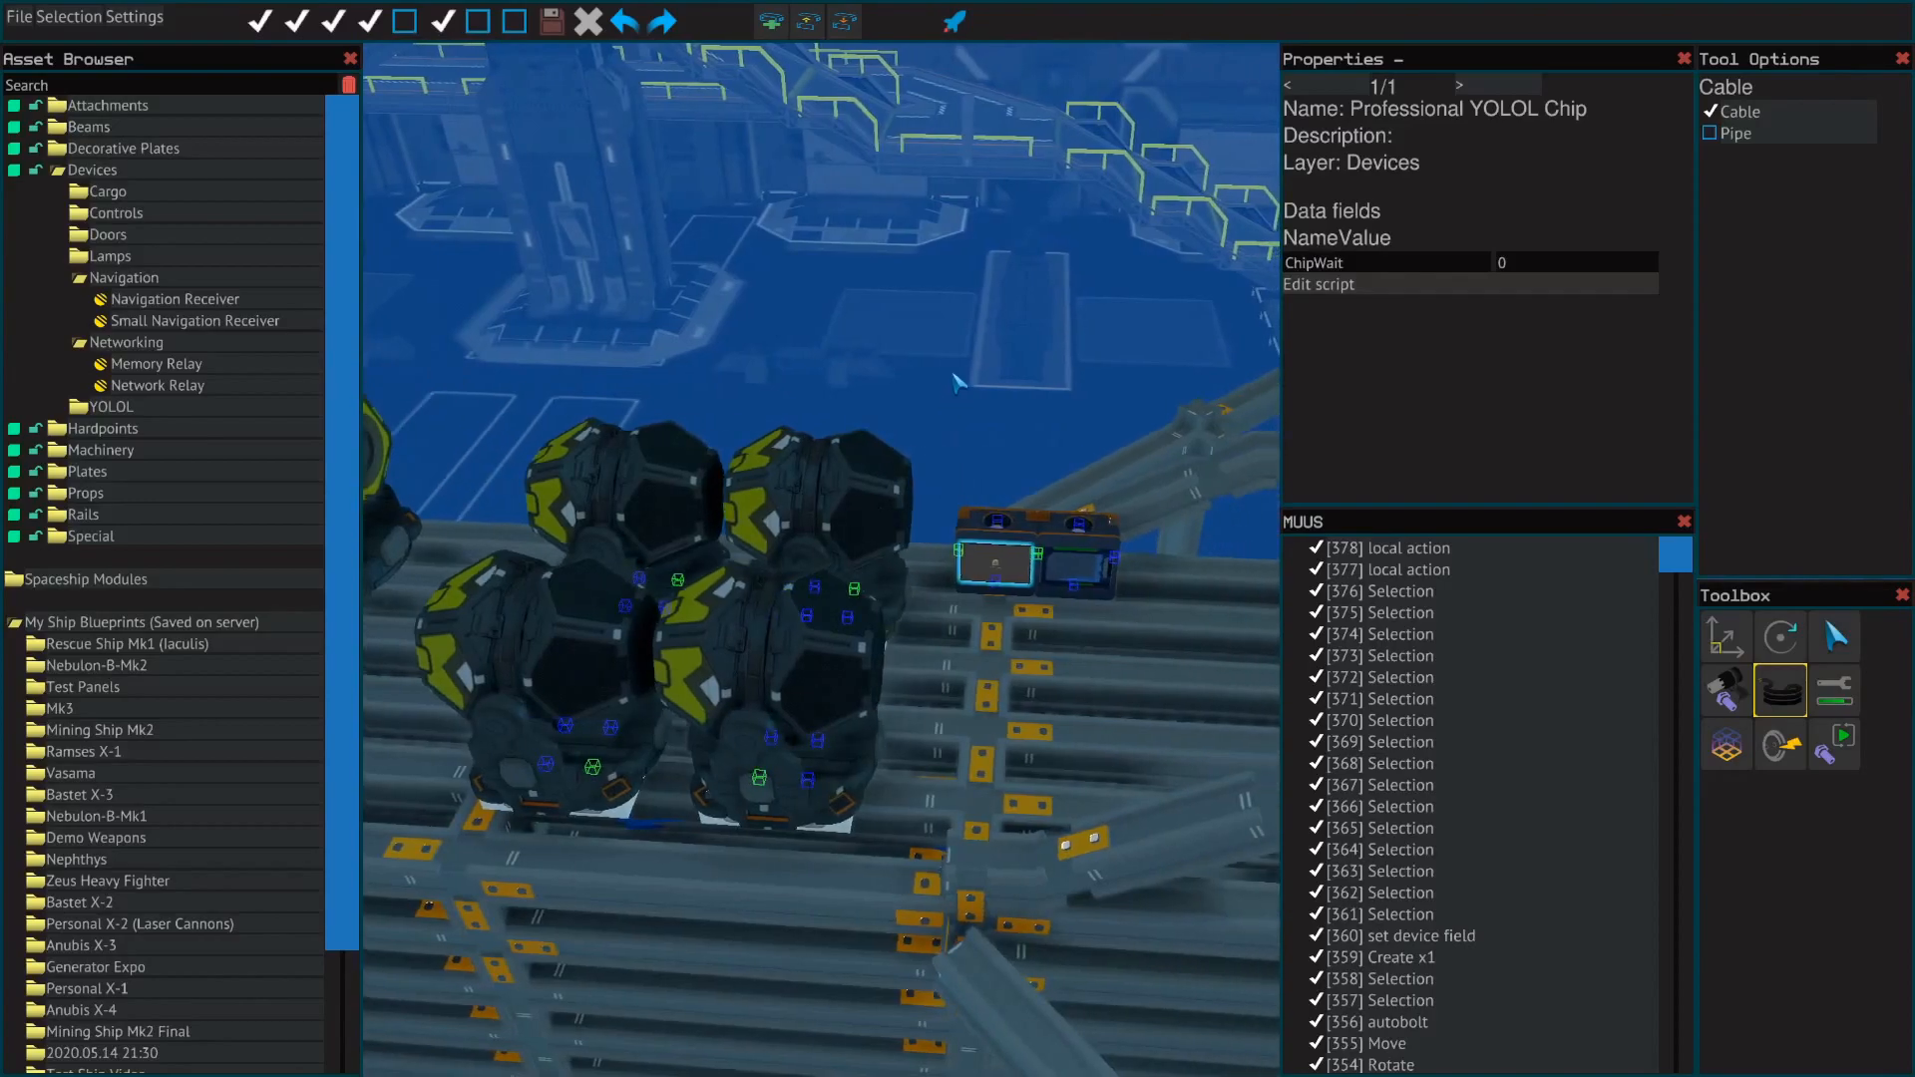
# Move the view to the mono GPS receiver turret and its chip rack.
pyautogui.click(1833, 635)
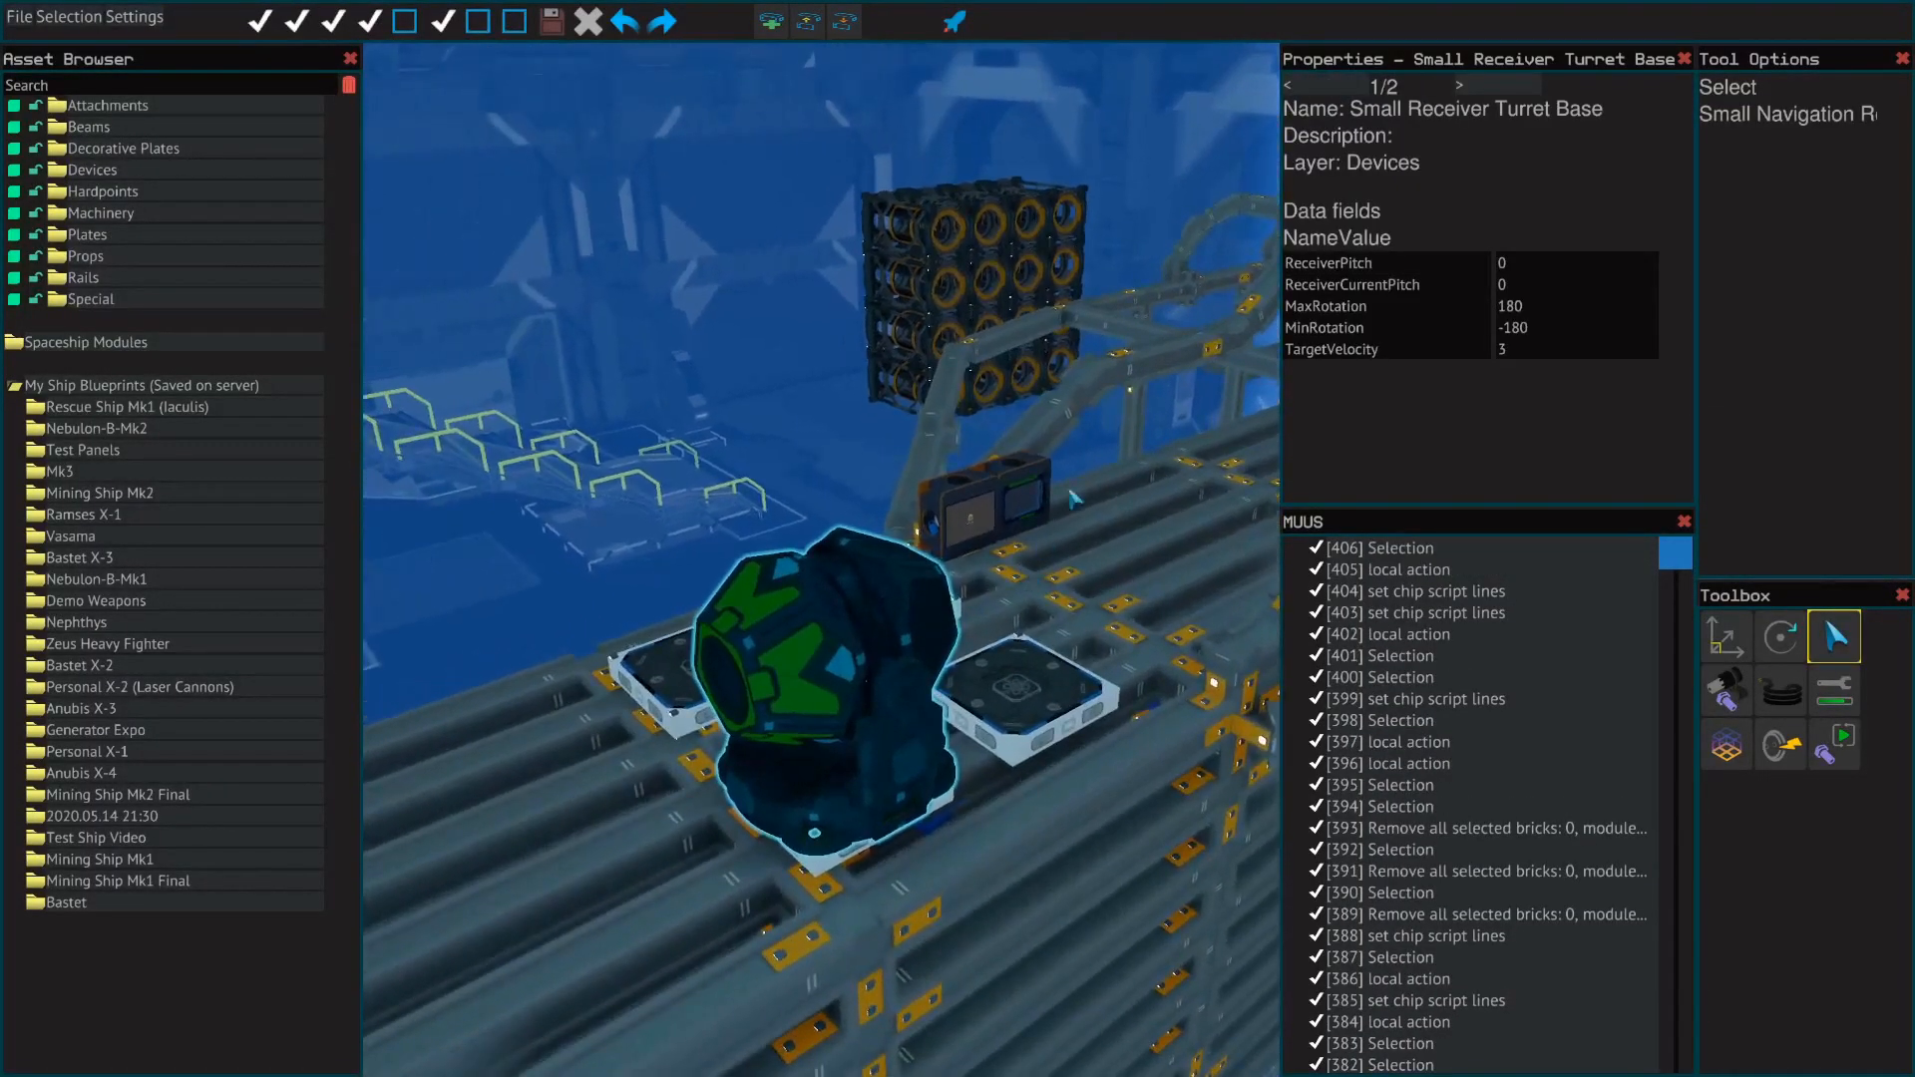
# Verify the single receiver's N1, R1, M1 fields and select the mono YOLOL chip.
pyautogui.click(1456, 84)
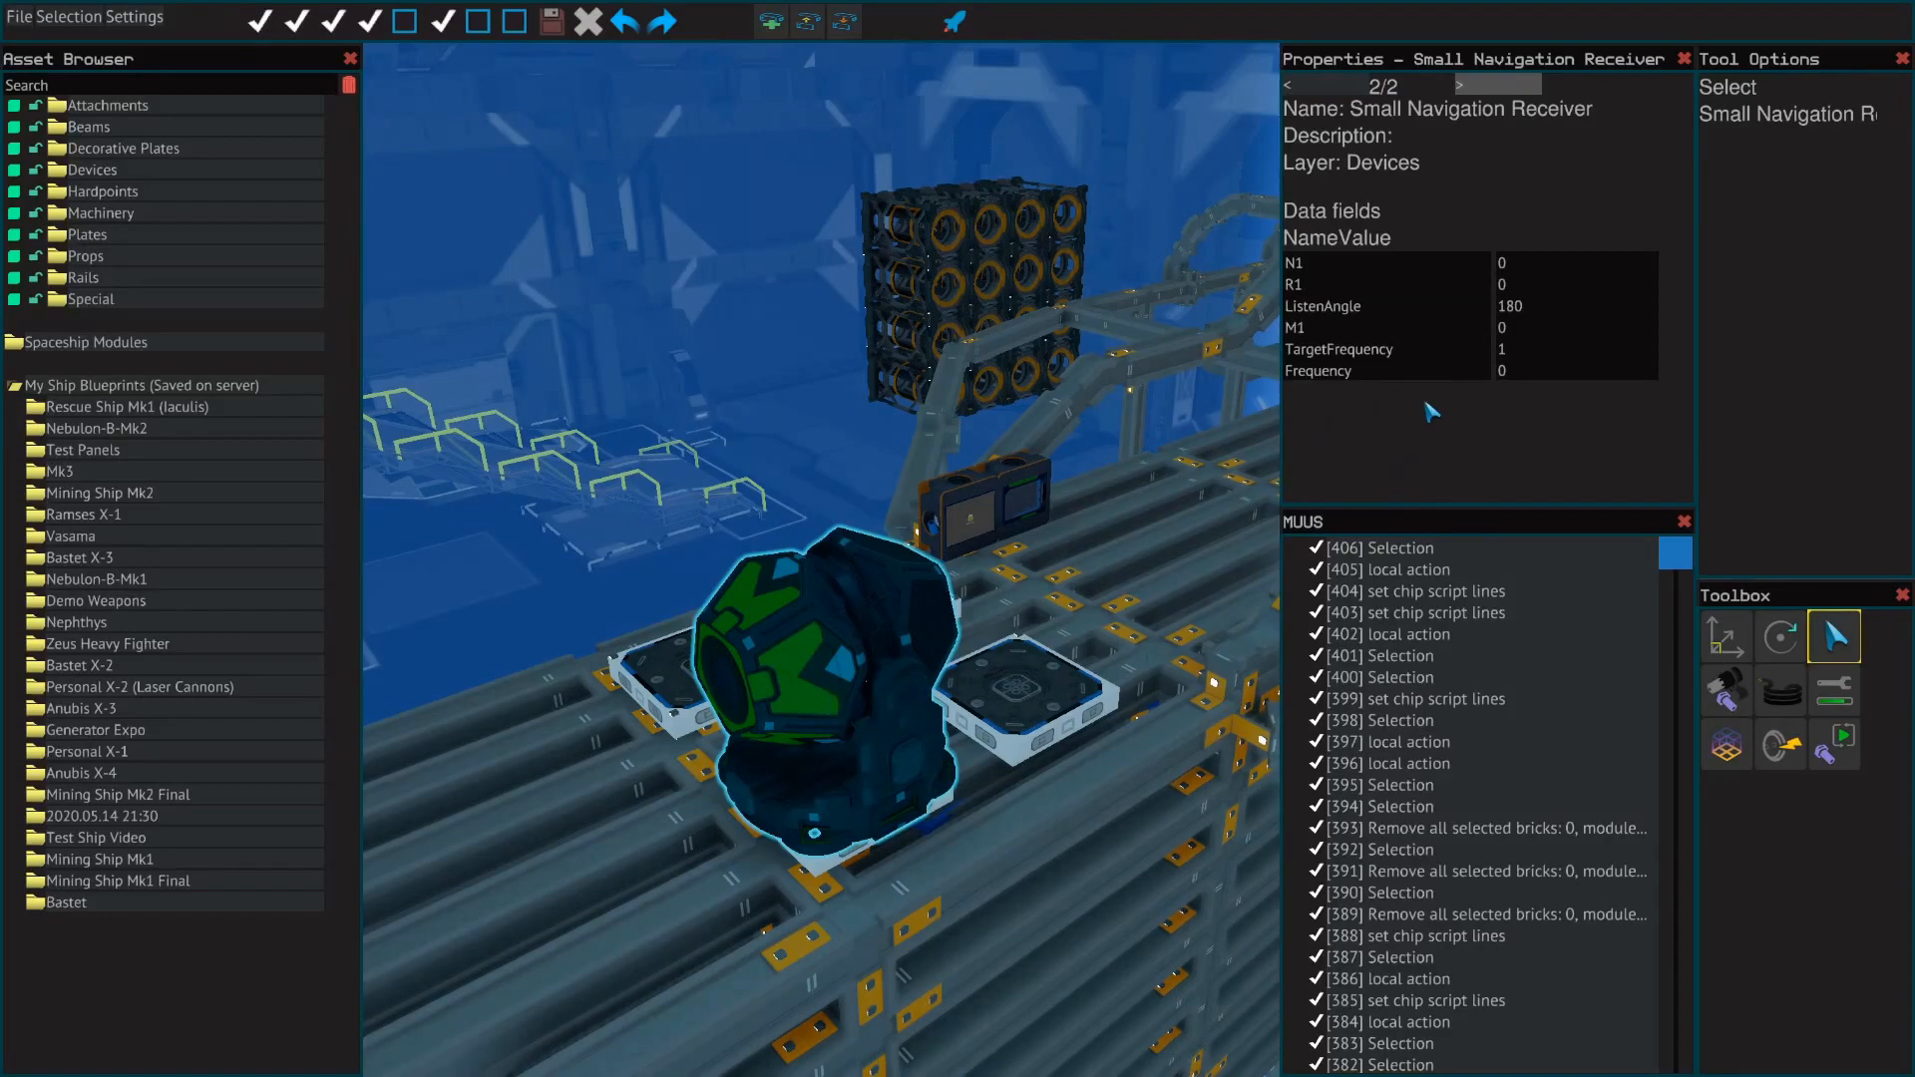
pyautogui.click(1576, 308)
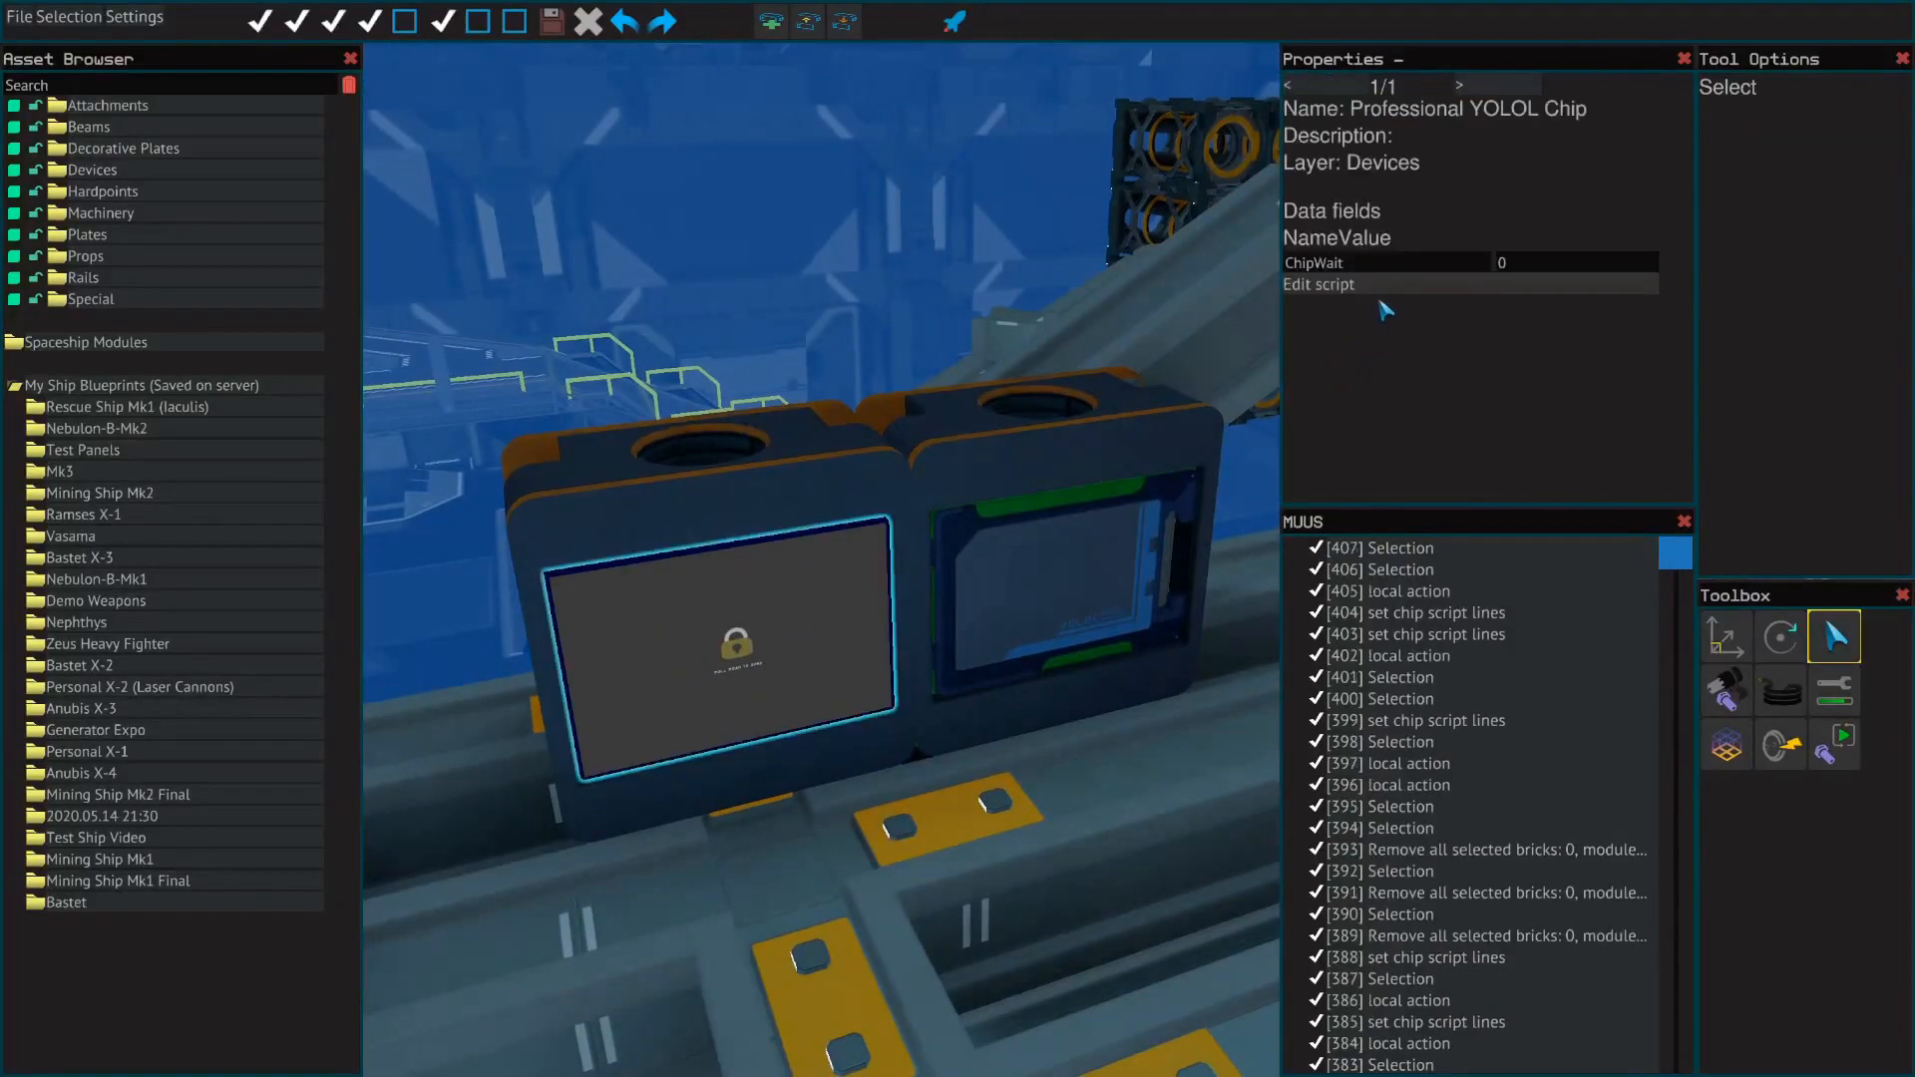
# Bring up the mono chip's GPS position calculation script in the editor.
pyautogui.click(1318, 284)
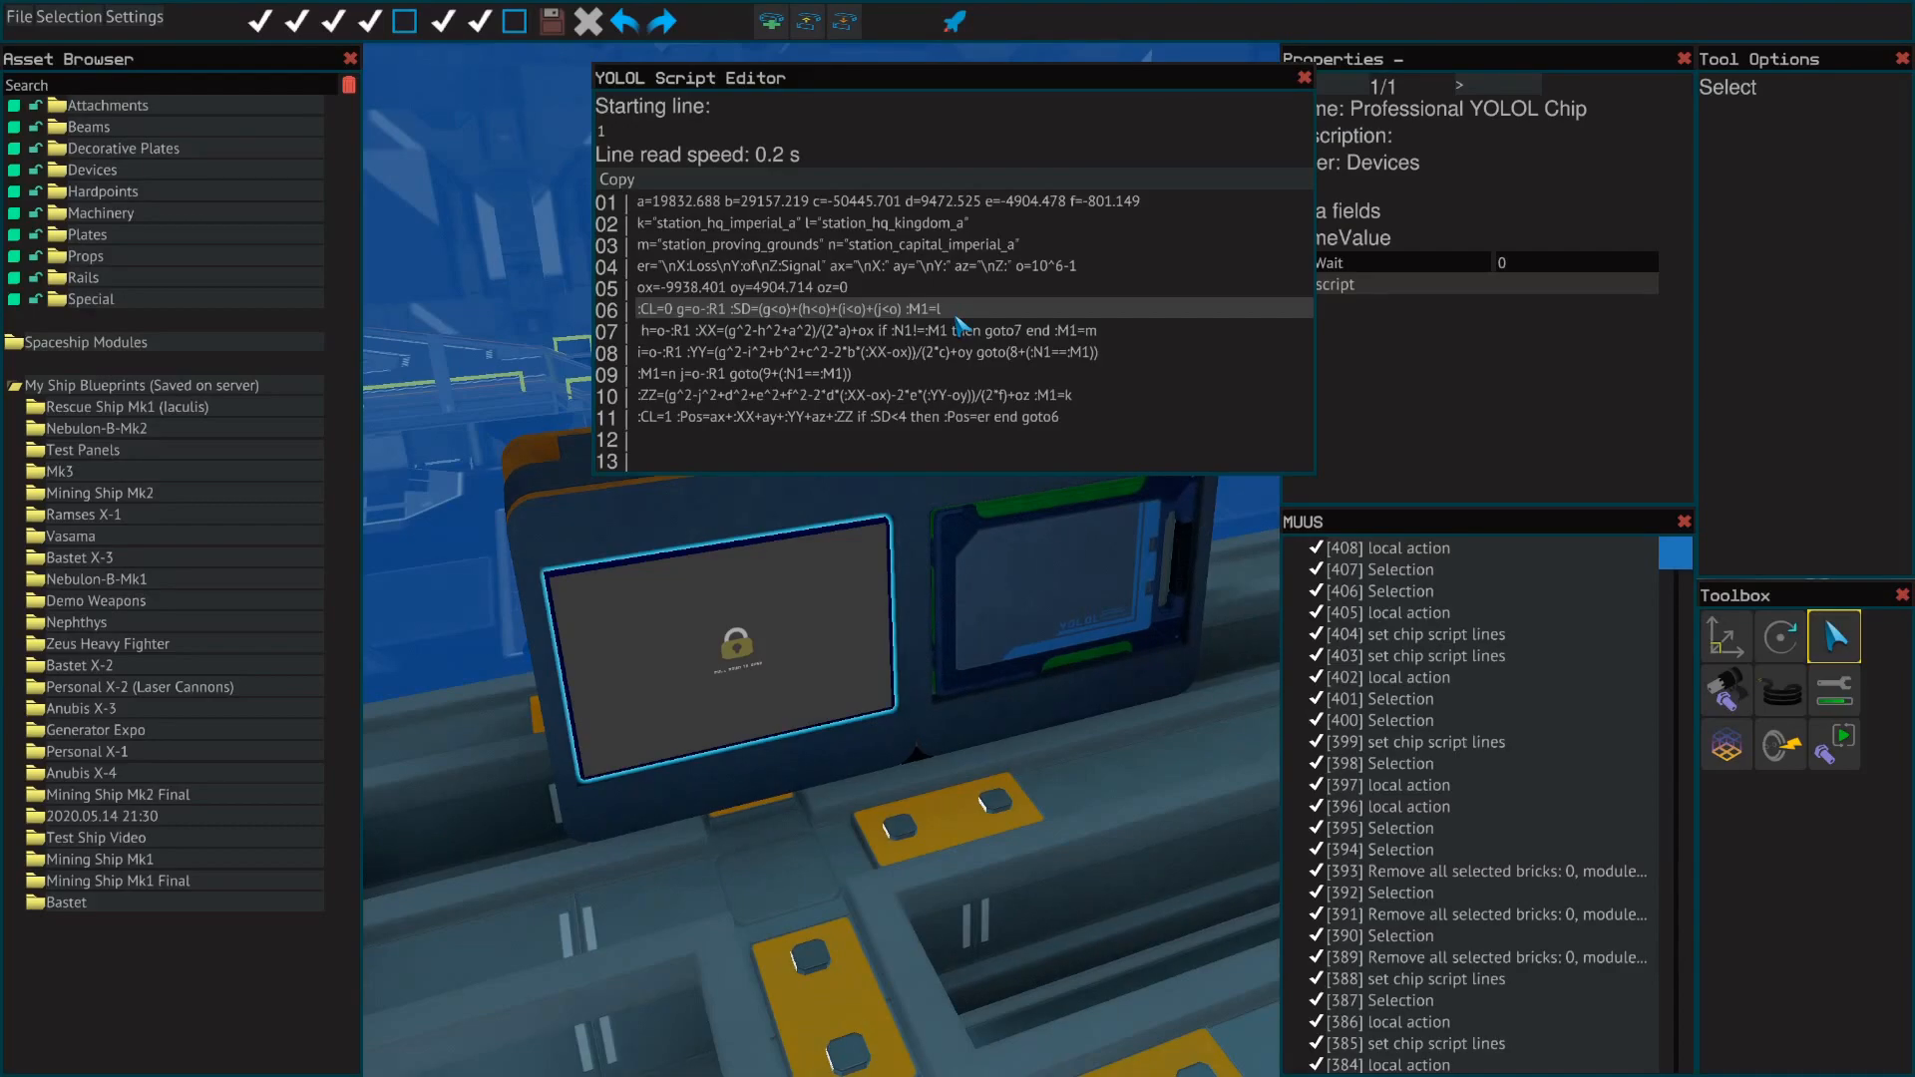
pyautogui.moveTo(1036, 306)
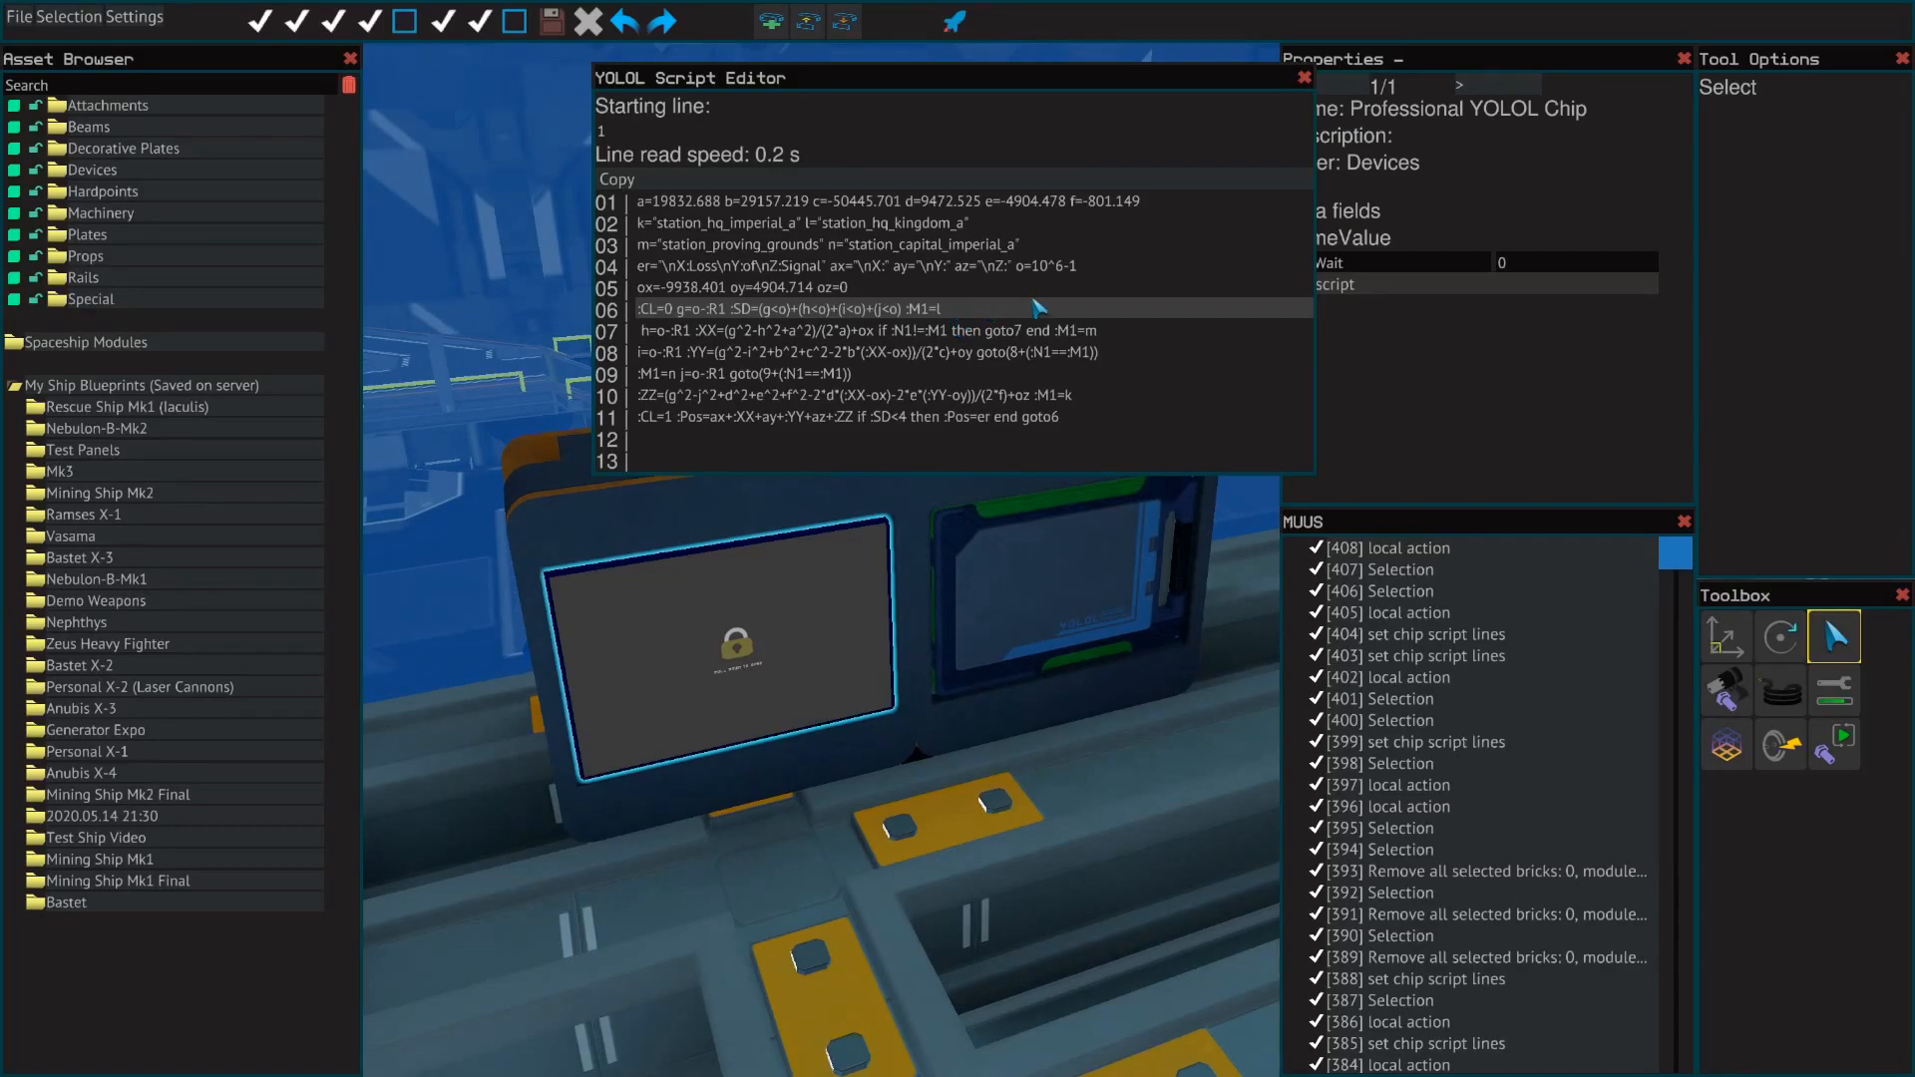